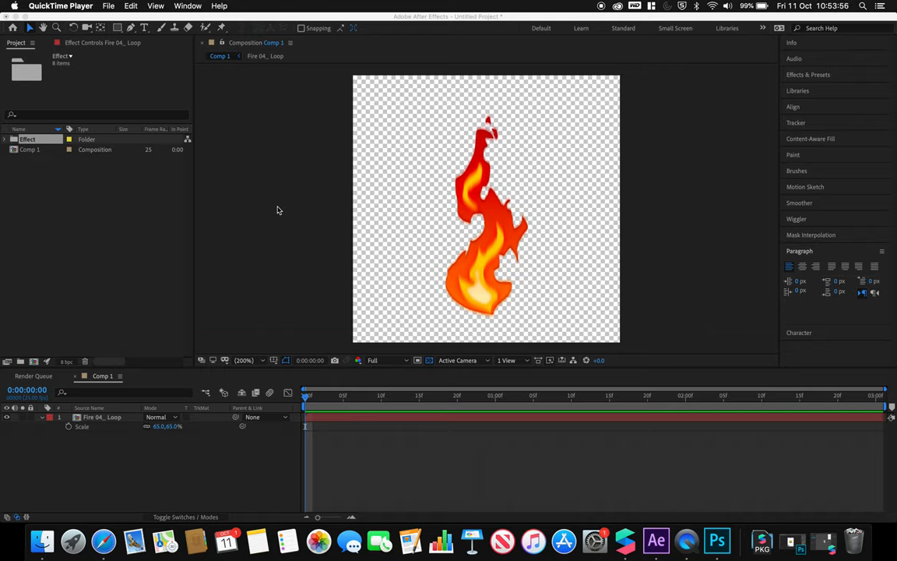
{"action": "mouse_move", "coordinate": [382, 180]}
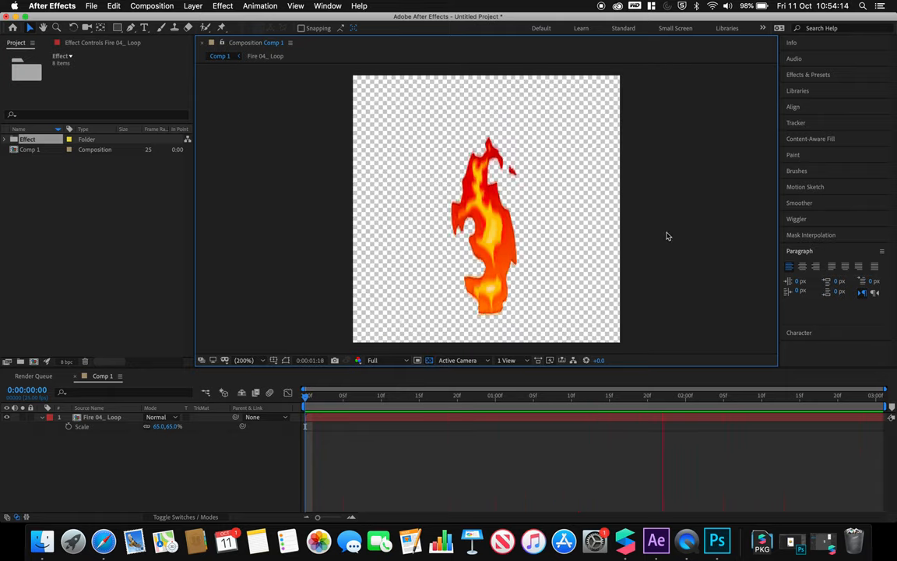
{"action": "mouse_move", "coordinate": [406, 189]}
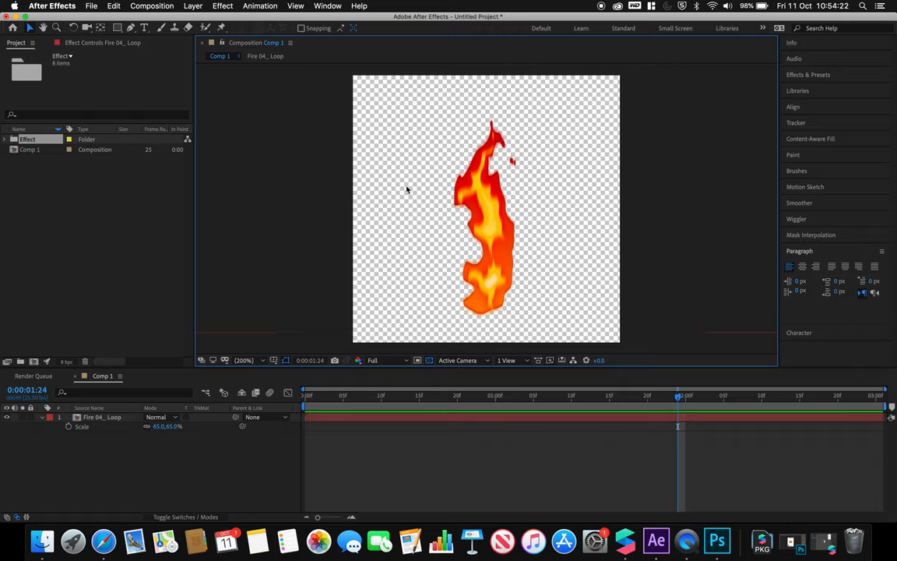
{"action": "mouse_move", "coordinate": [447, 196]}
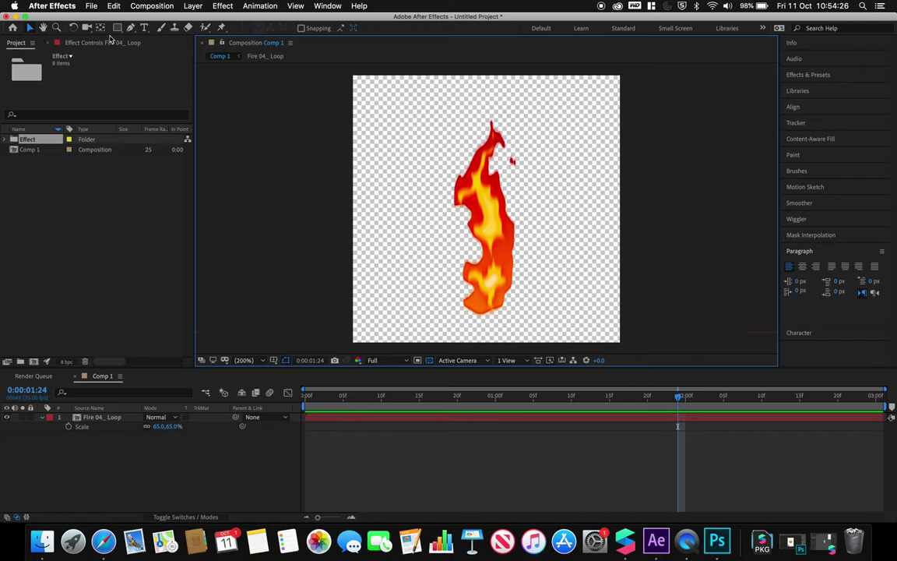
- Change Comp 1's frame rate to 12 fps in Composition Settings
{"action": "left_click", "coordinate": [92, 5]}
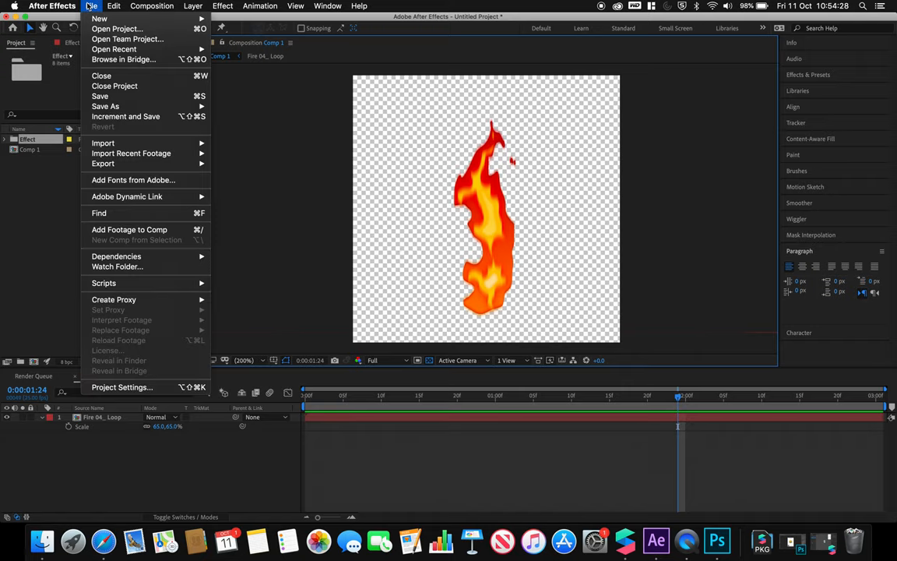
{"action": "mouse_move", "coordinate": [102, 162]}
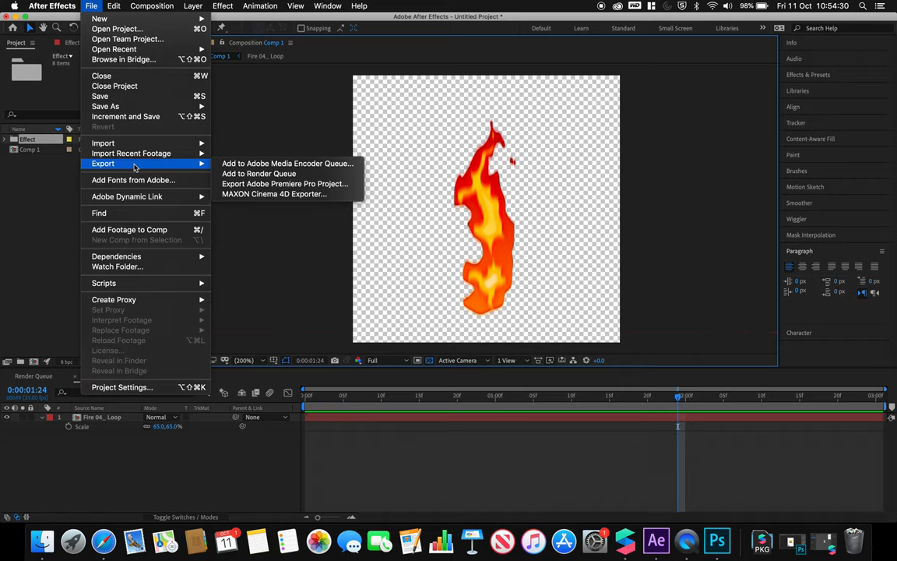
{"action": "mouse_move", "coordinate": [258, 173]}
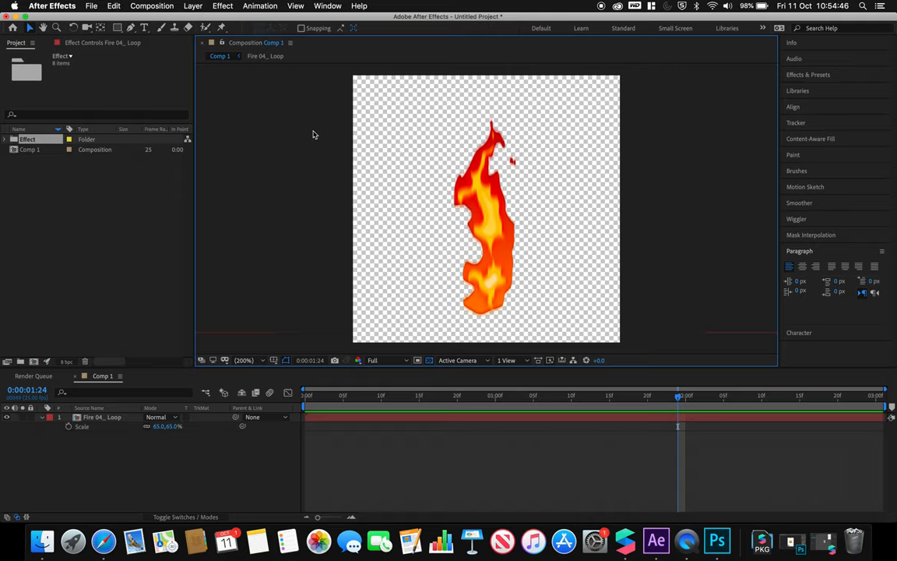
{"action": "mouse_move", "coordinate": [797, 395]}
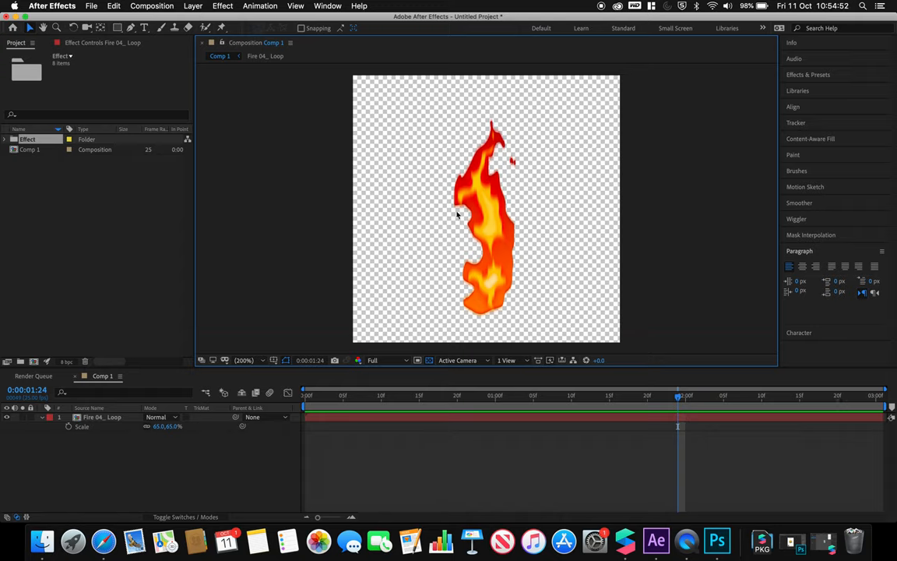
{"action": "left_click", "coordinate": [152, 5]}
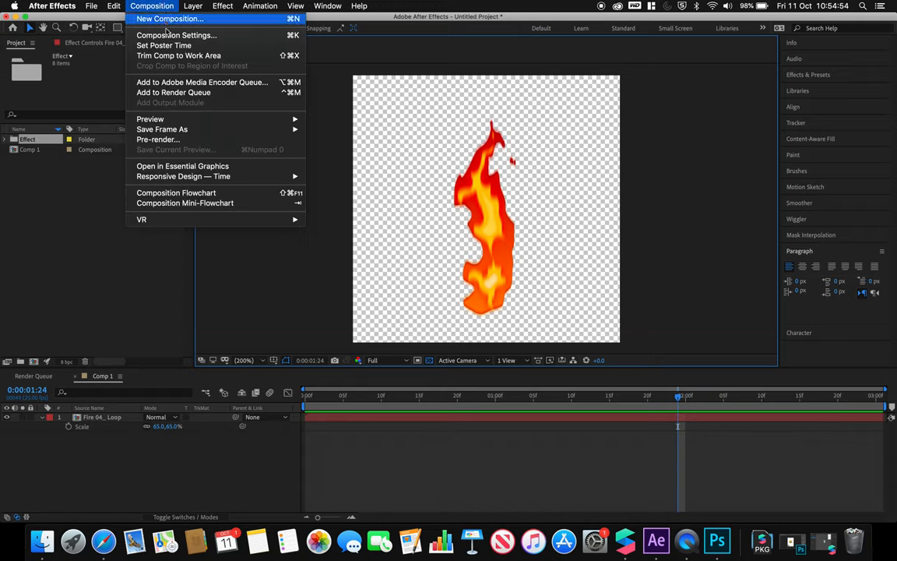
{"action": "left_click", "coordinate": [176, 35]}
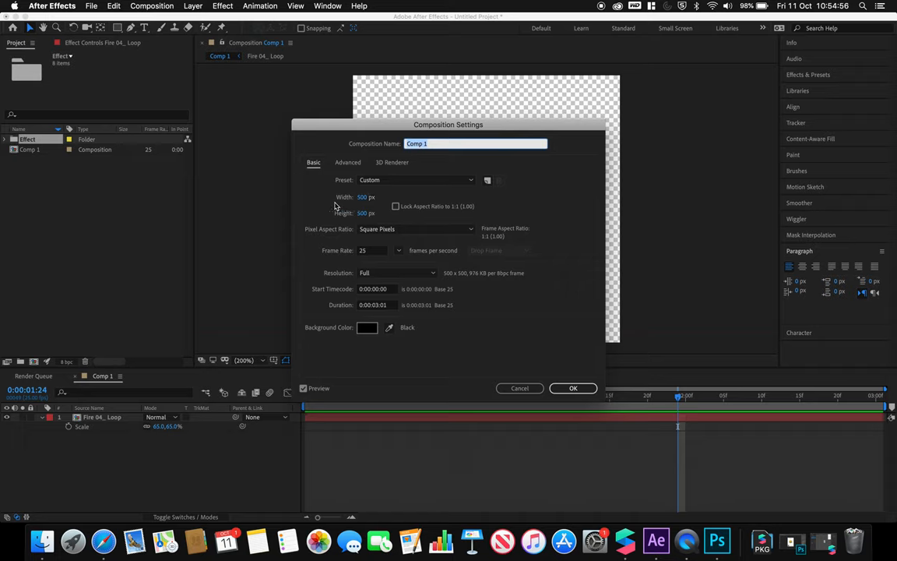
{"action": "mouse_move", "coordinate": [361, 250]}
{"action": "type", "text": "12"}
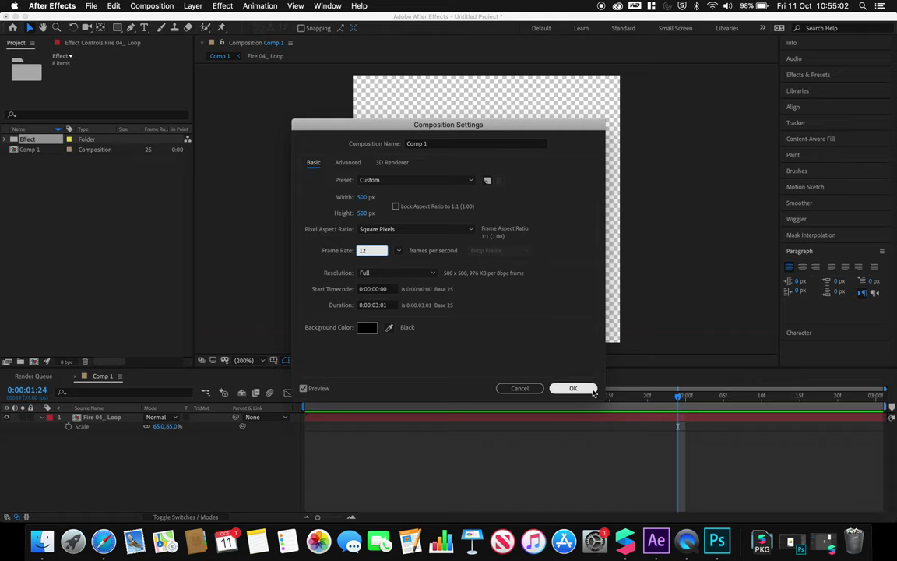
{"action": "left_click", "coordinate": [573, 388]}
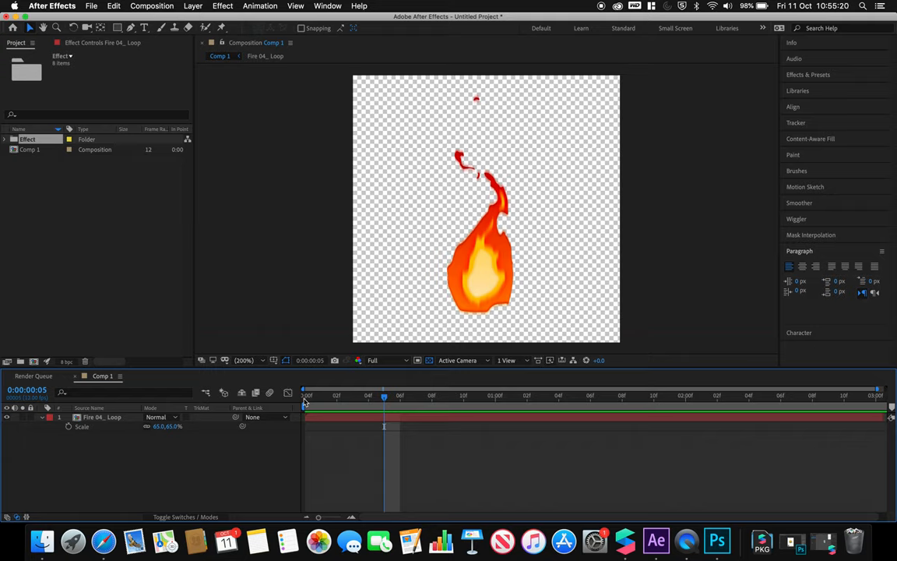
{"action": "mouse_move", "coordinate": [229, 302]}
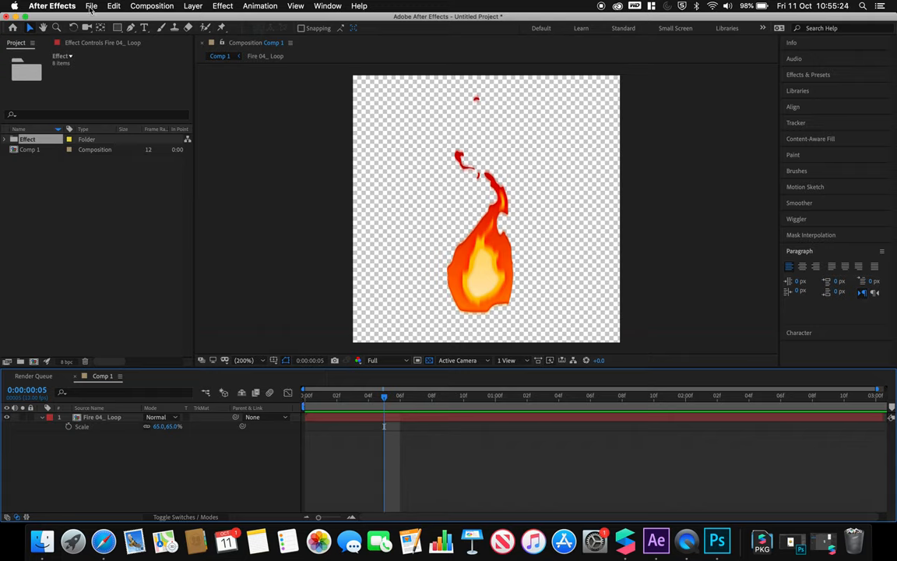
- Add Comp 1 to the render queue and open its Lossless output module settings
{"action": "left_click", "coordinate": [91, 6]}
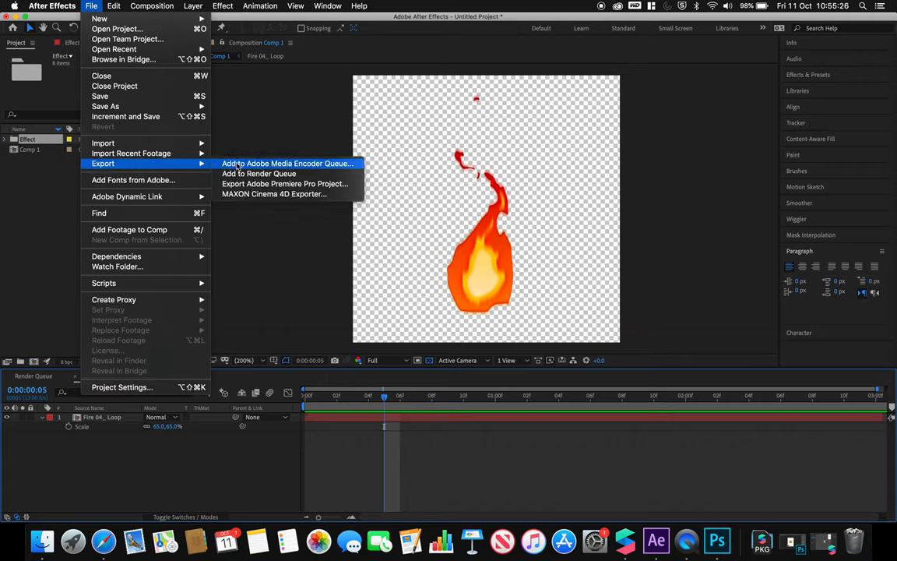
{"action": "left_click", "coordinate": [258, 173]}
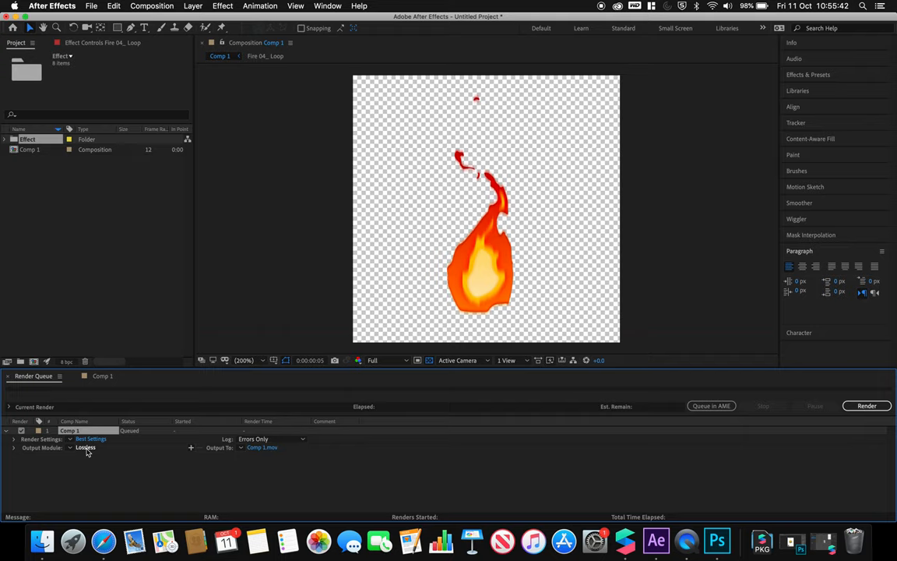
{"action": "left_click", "coordinate": [85, 448]}
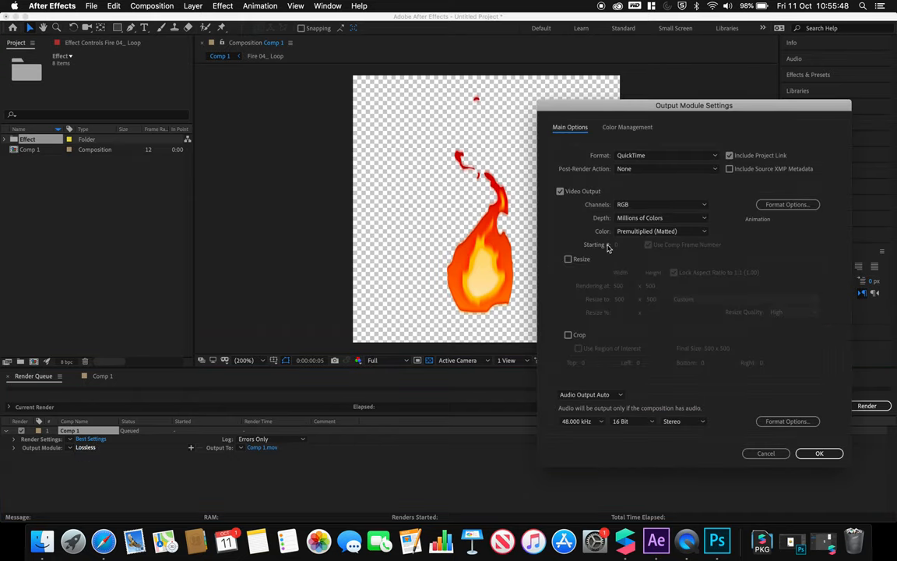
- Set the output format to PNG Sequence with RGB + Alpha channels
{"action": "left_click", "coordinate": [666, 155]}
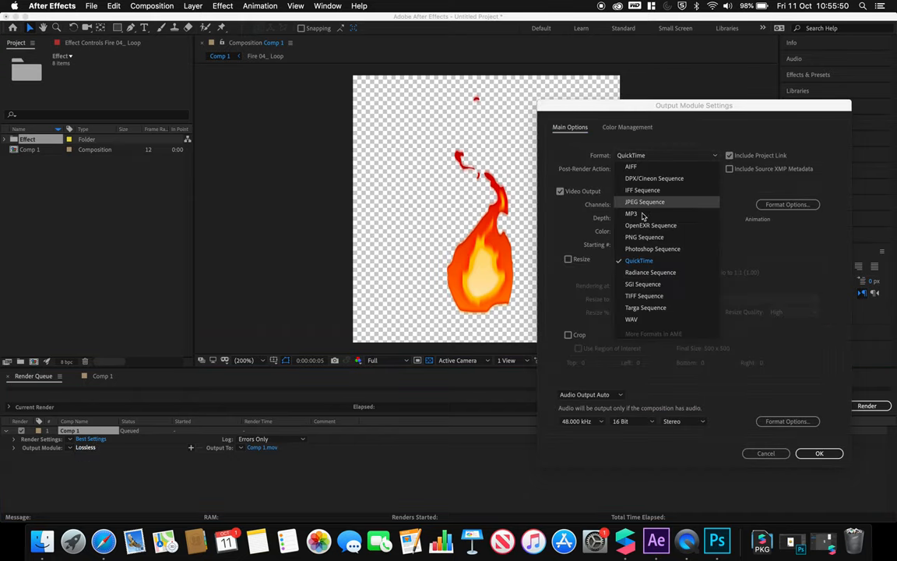
{"action": "left_click", "coordinate": [644, 237]}
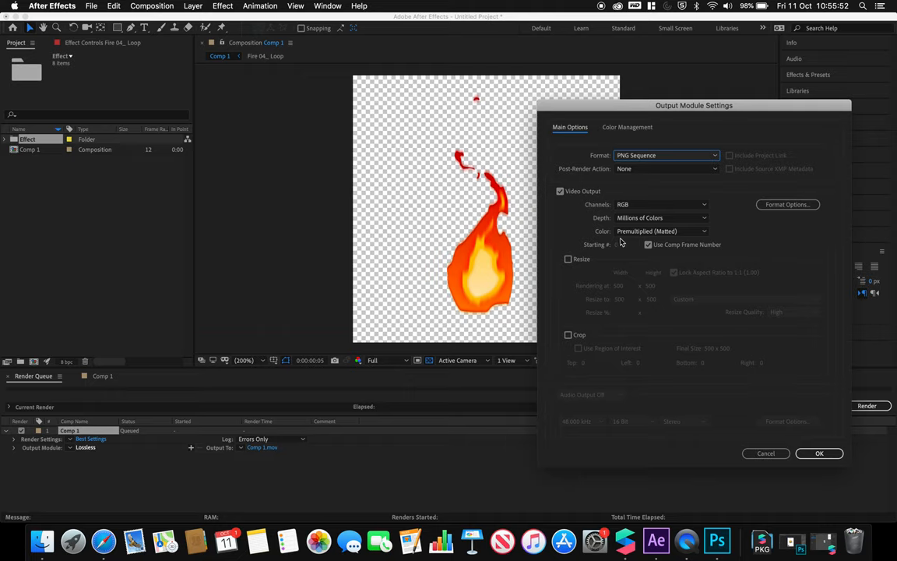
{"action": "mouse_move", "coordinate": [596, 212]}
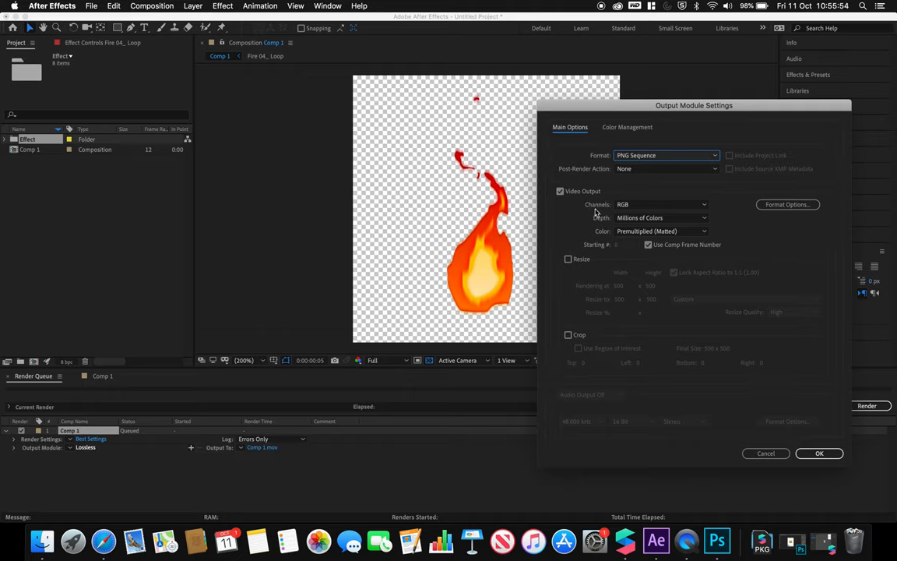
{"action": "left_click", "coordinate": [662, 204]}
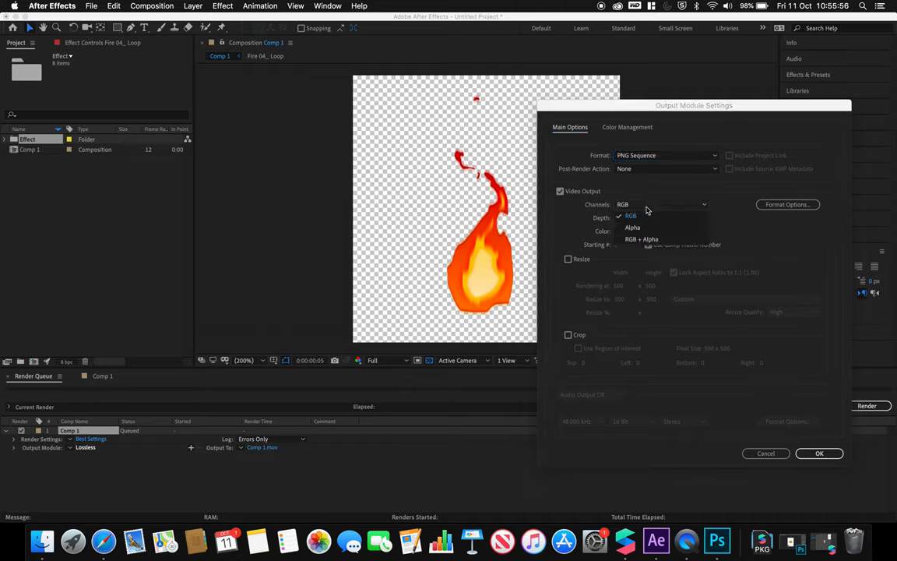
{"action": "mouse_move", "coordinate": [635, 239]}
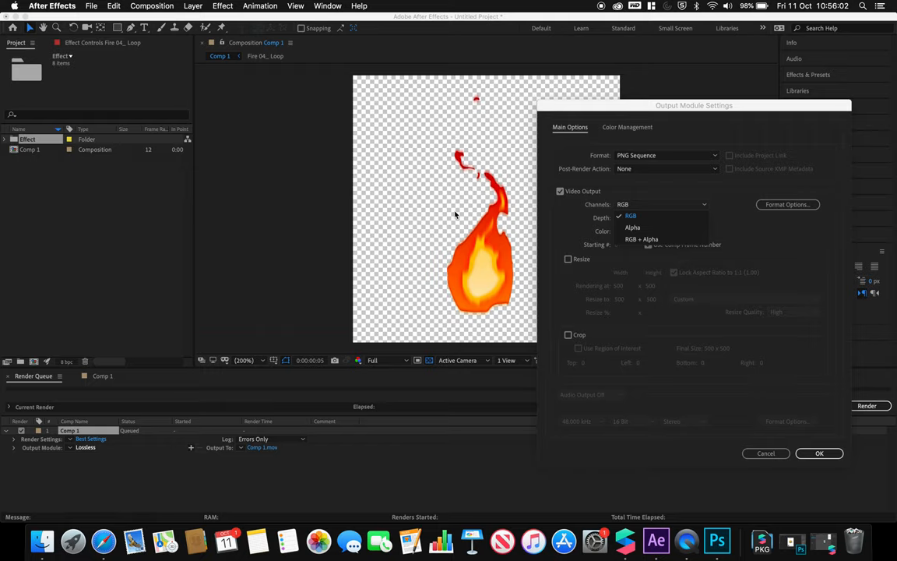
{"action": "mouse_move", "coordinate": [459, 275]}
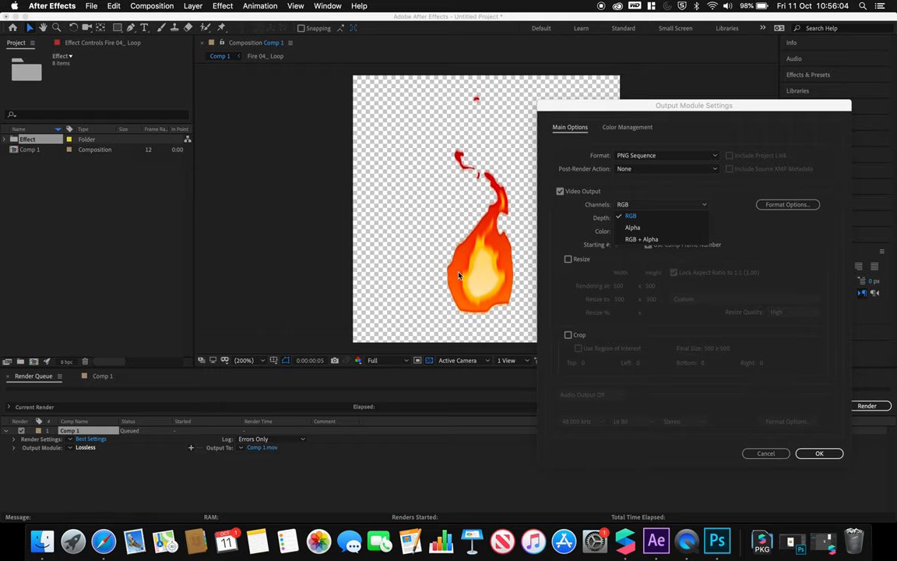
{"action": "mouse_move", "coordinate": [467, 147]}
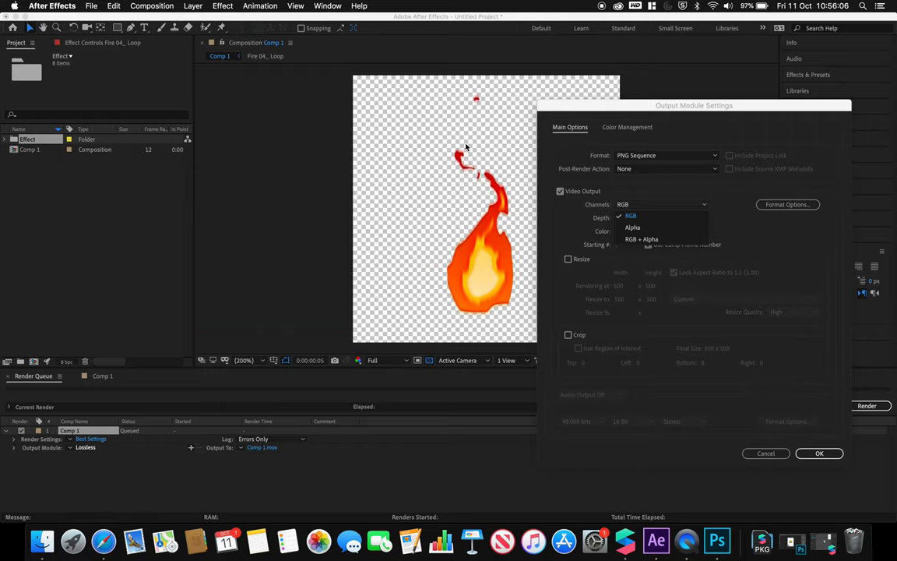
{"action": "mouse_move", "coordinate": [633, 227]}
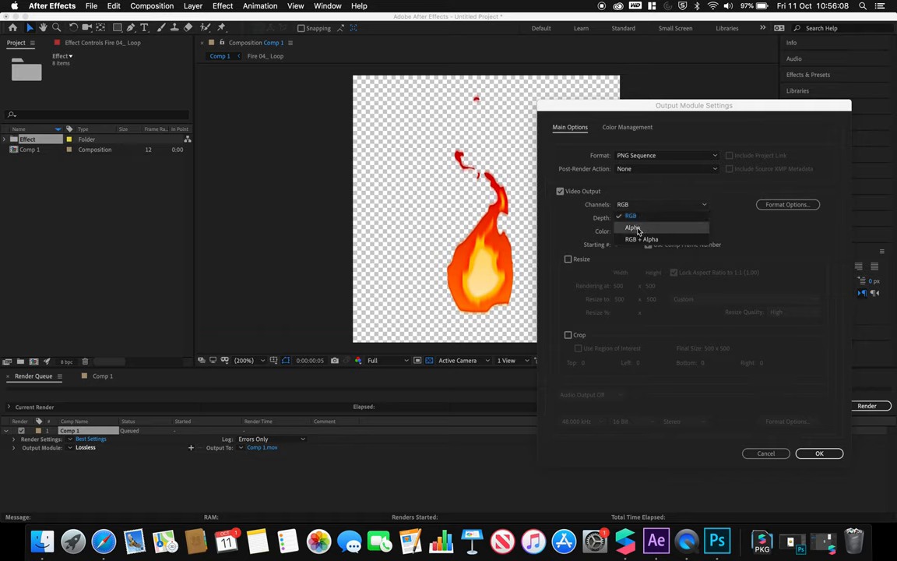
{"action": "mouse_move", "coordinate": [641, 239]}
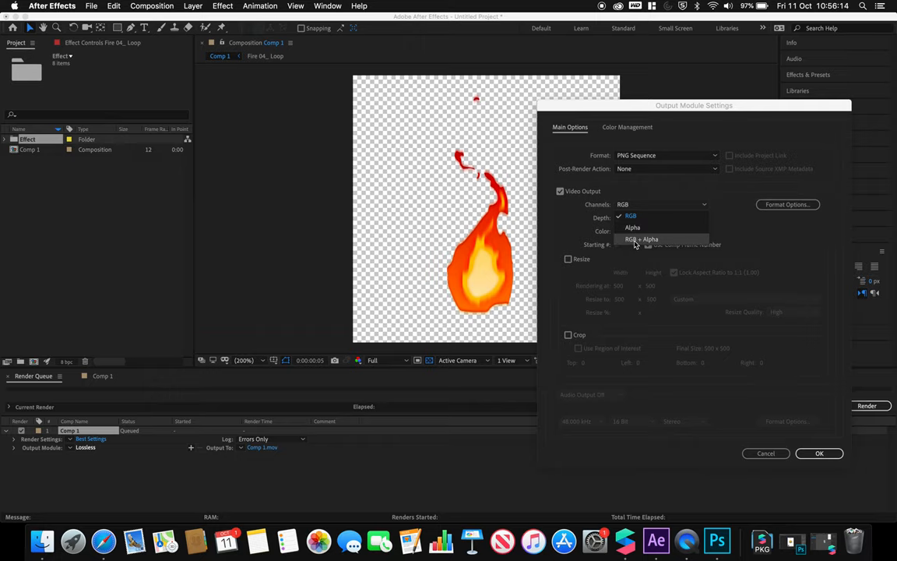
{"action": "left_click", "coordinate": [641, 239]}
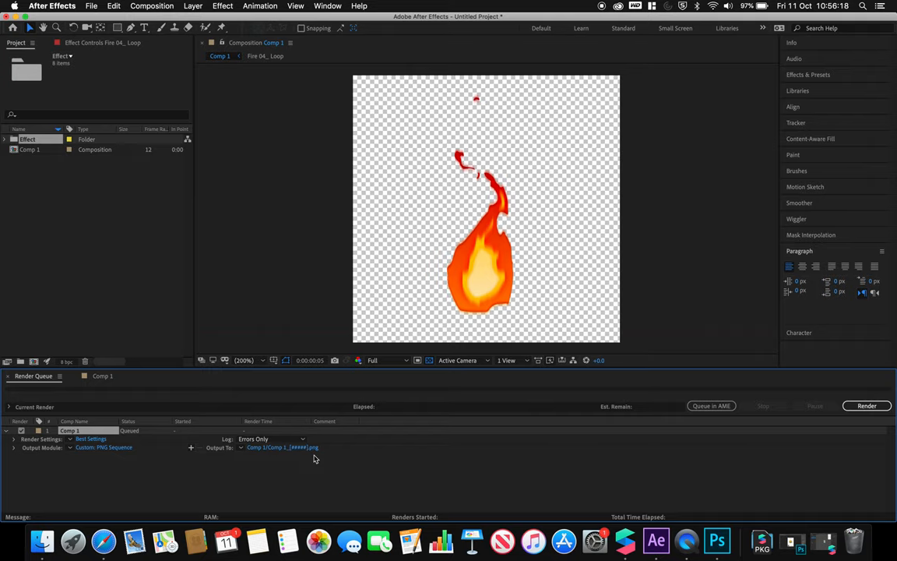
- Create a new output folder named 'Spark AR Fire animation'
{"action": "left_click", "coordinate": [282, 447]}
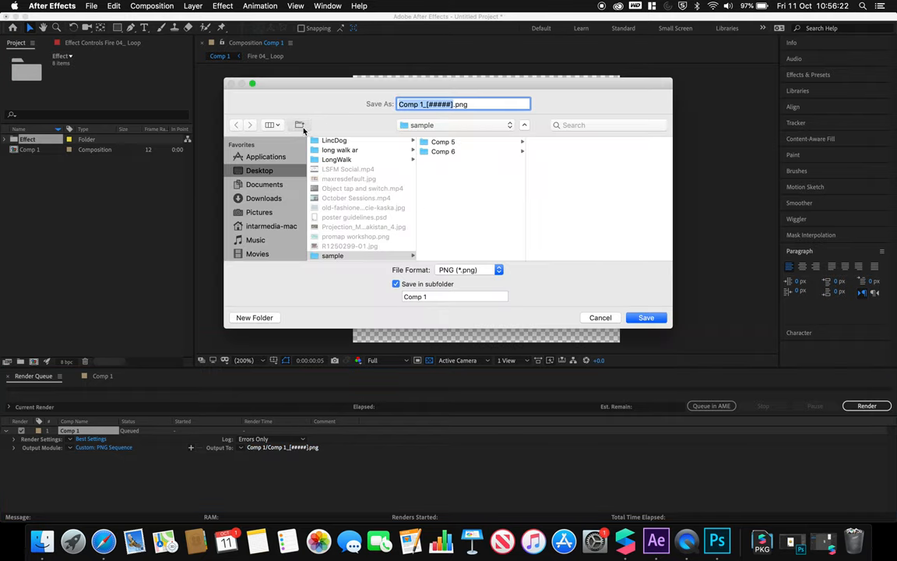
{"action": "left_click", "coordinate": [254, 317]}
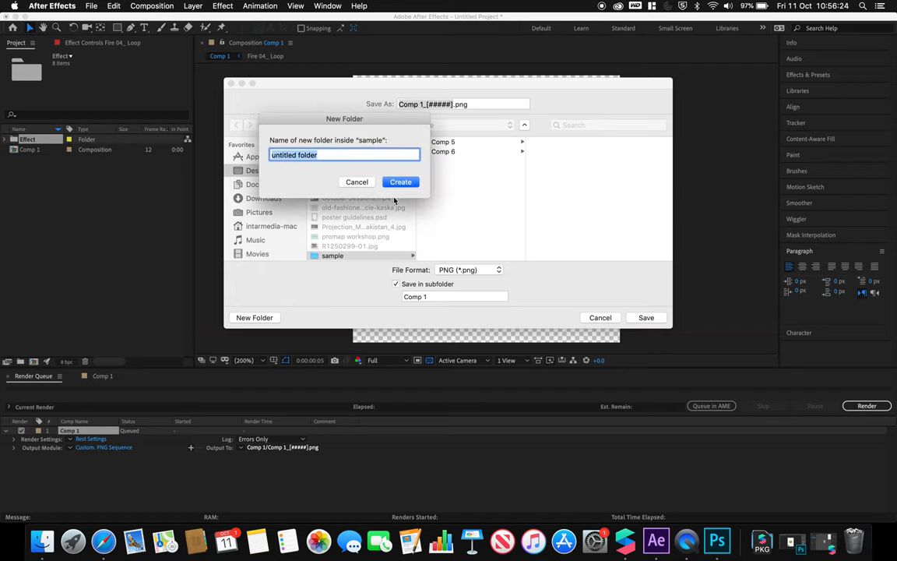
{"action": "type", "text": "Spark AR"}
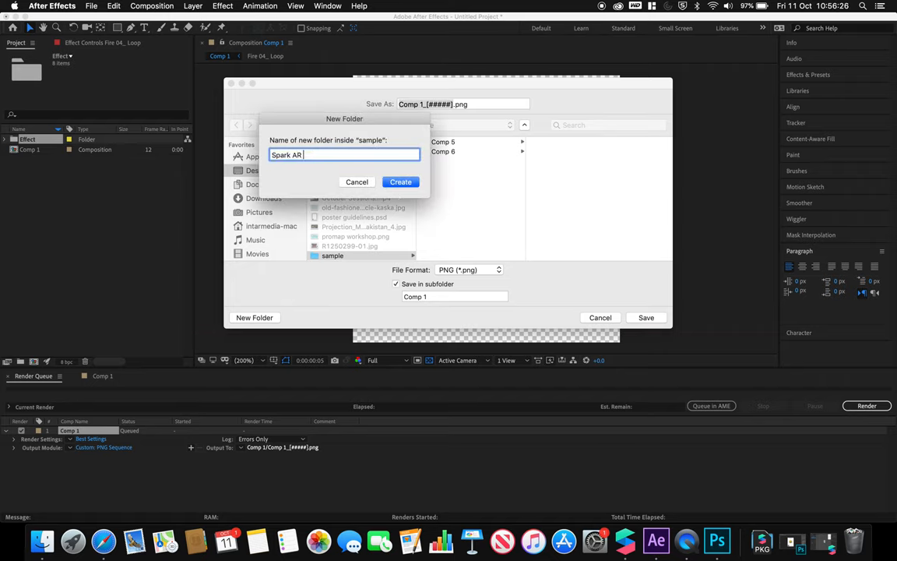
{"action": "type", "text": "Fire animat"}
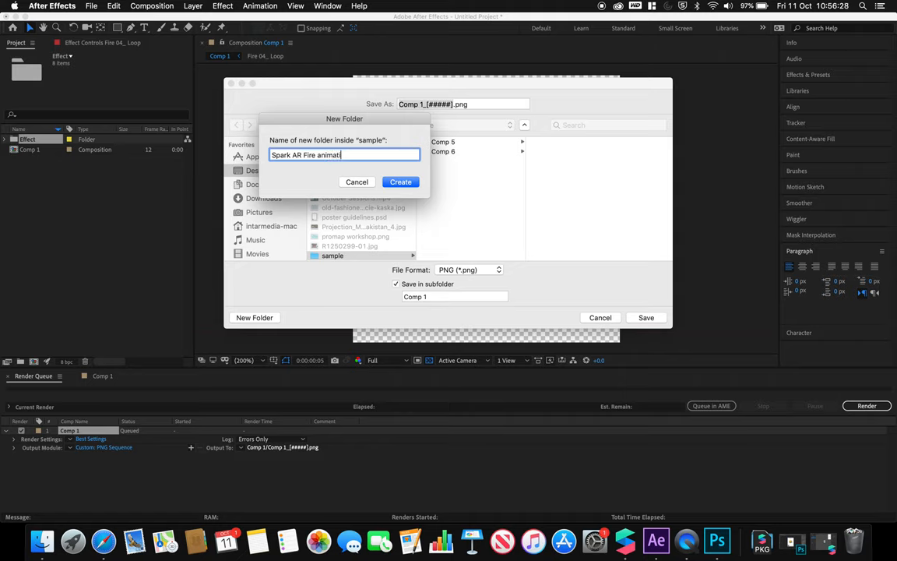
{"action": "left_click", "coordinate": [401, 181]}
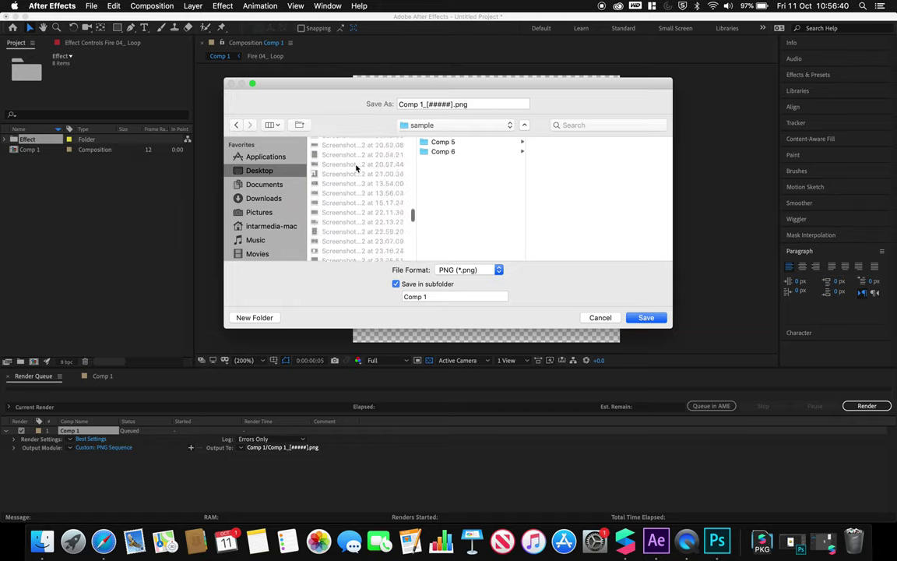
- Select that folder as the destination and untick Save in subfolder
{"action": "scroll", "scroll_direction": "down", "scroll_amount": 3}
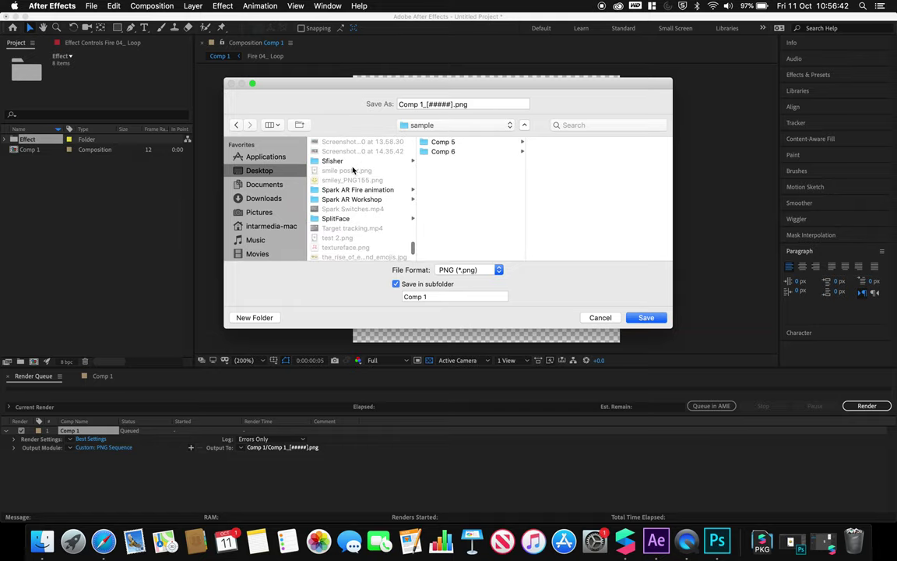
{"action": "left_click", "coordinate": [357, 190]}
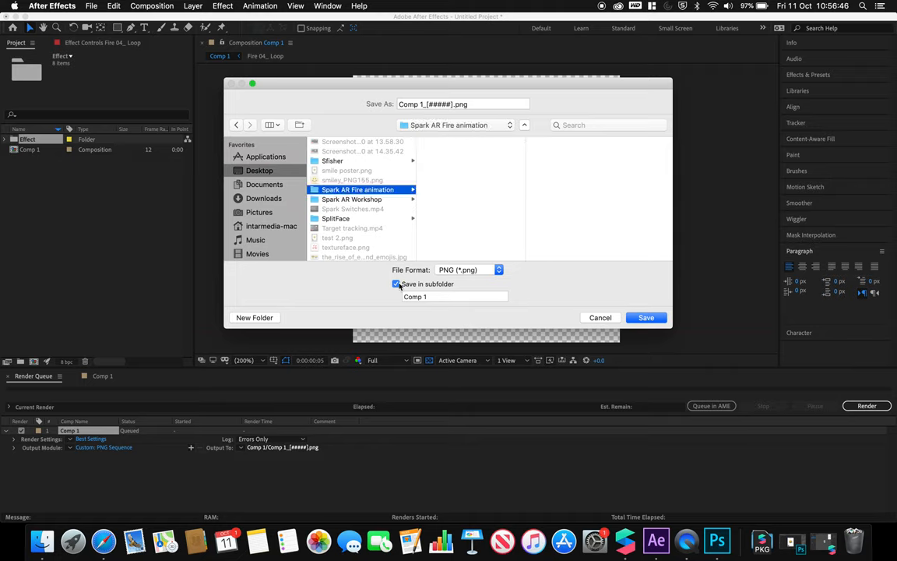
{"action": "left_click", "coordinate": [397, 284]}
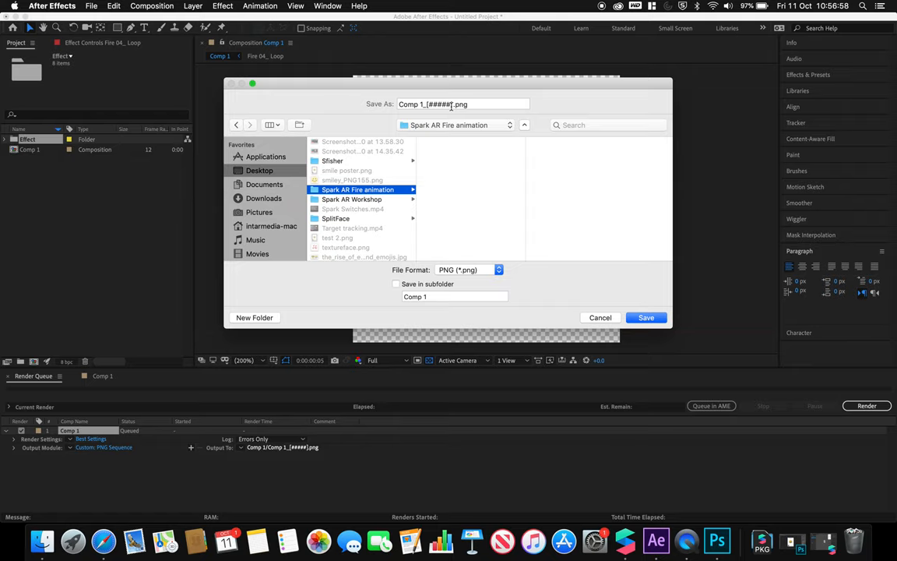
{"action": "mouse_move", "coordinate": [662, 259]}
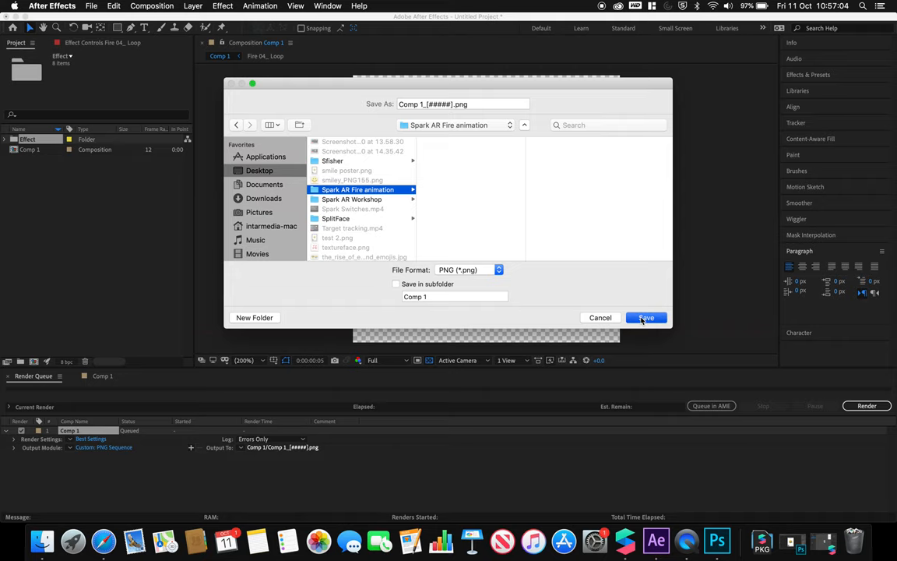
- Confirm the output destination and render Comp 1's PNG sequence to Done
{"action": "left_click", "coordinate": [646, 317]}
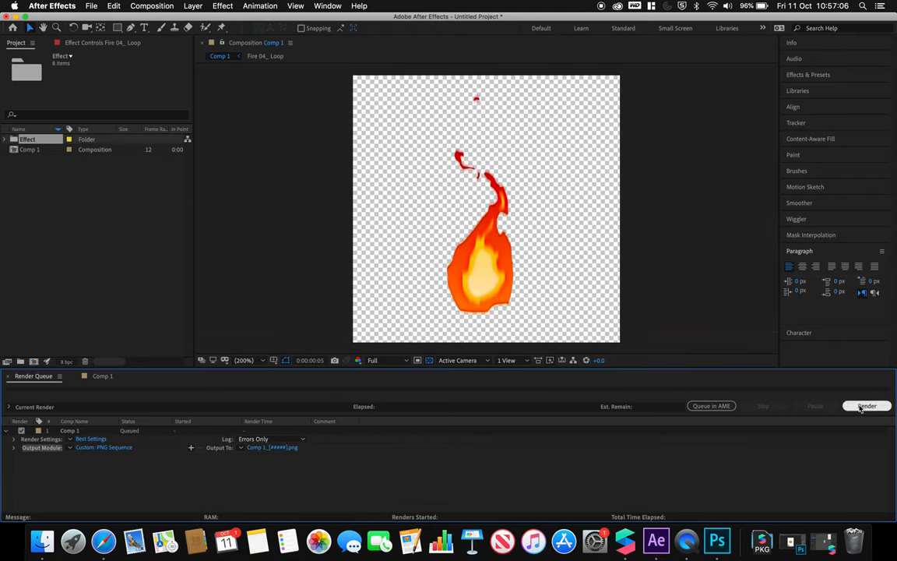
{"action": "left_click", "coordinate": [867, 406]}
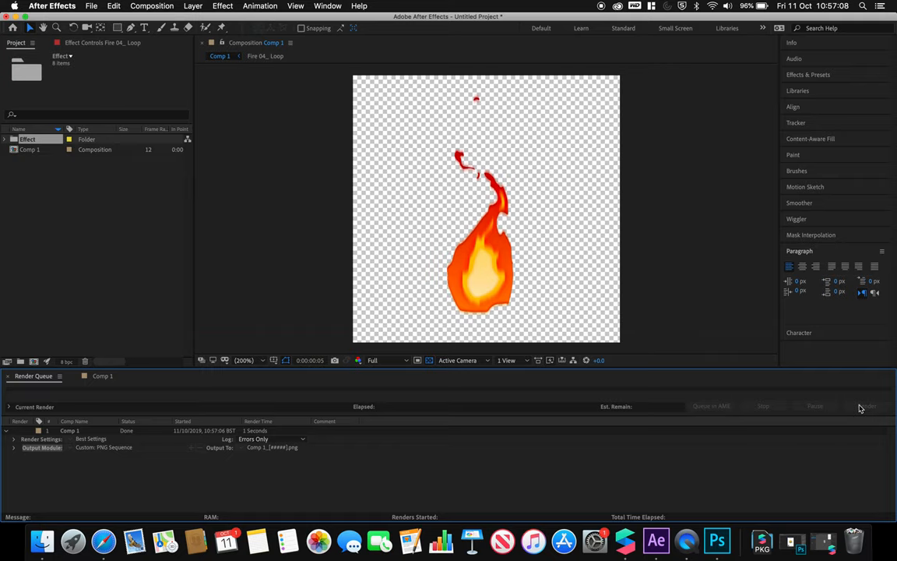
{"action": "mouse_move", "coordinate": [837, 422]}
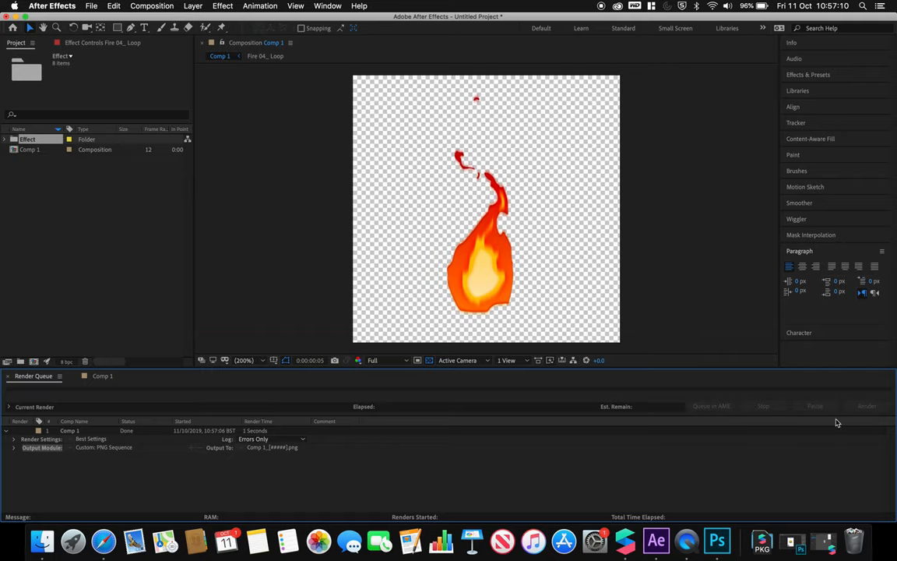
{"action": "left_click", "coordinate": [42, 539]}
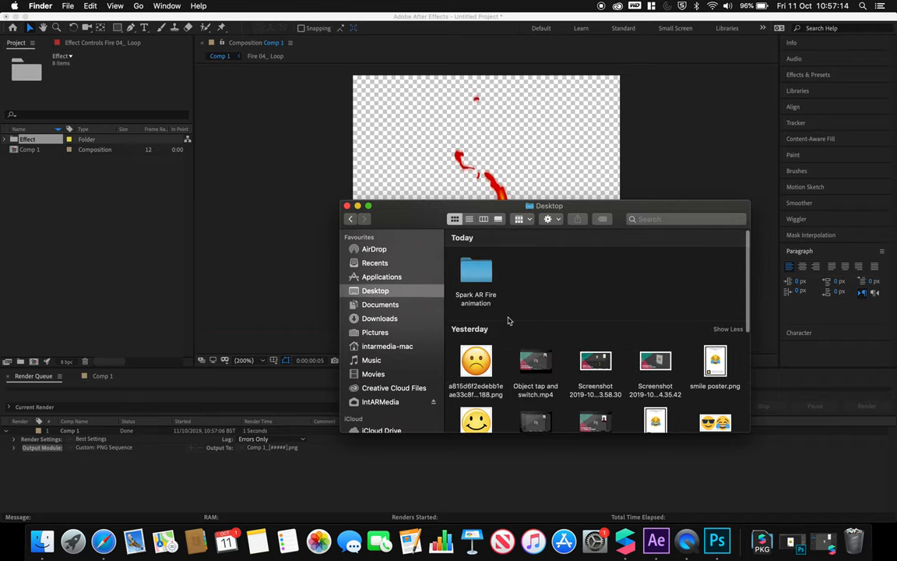
- Open the Spark AR Fire animation folder and browse the 37 Comp 1 PNG frames
{"action": "double_click", "coordinate": [475, 276]}
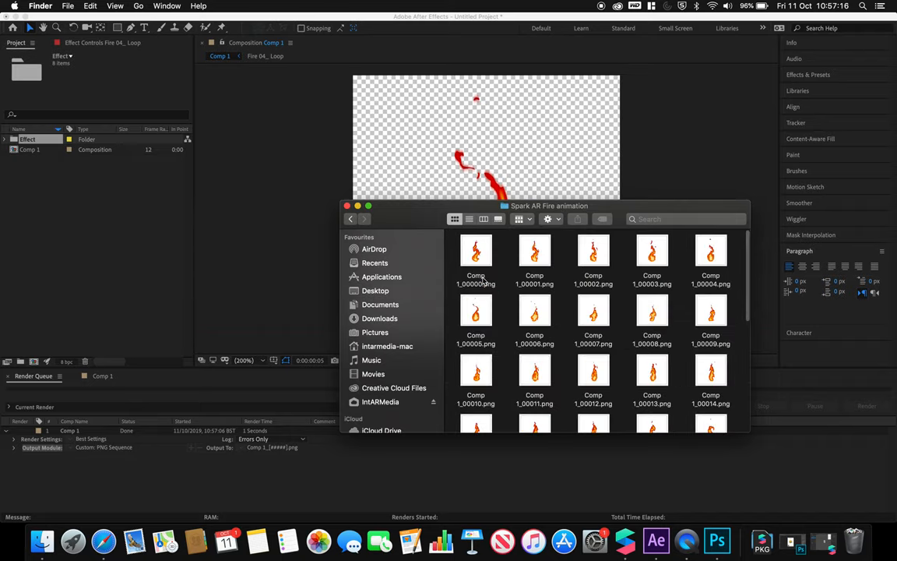
{"action": "scroll", "scroll_direction": "down", "scroll_amount": 3}
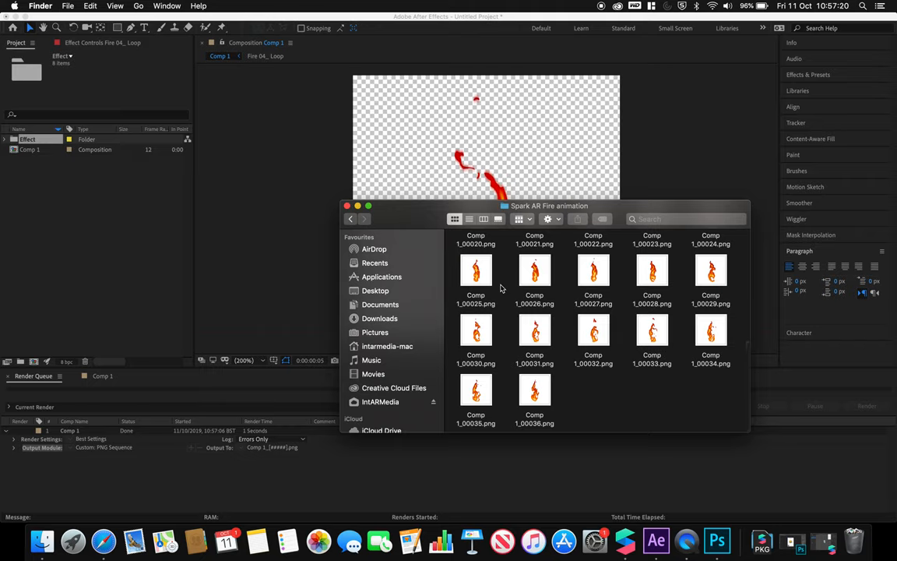
{"action": "scroll", "scroll_direction": "up", "scroll_amount": 3}
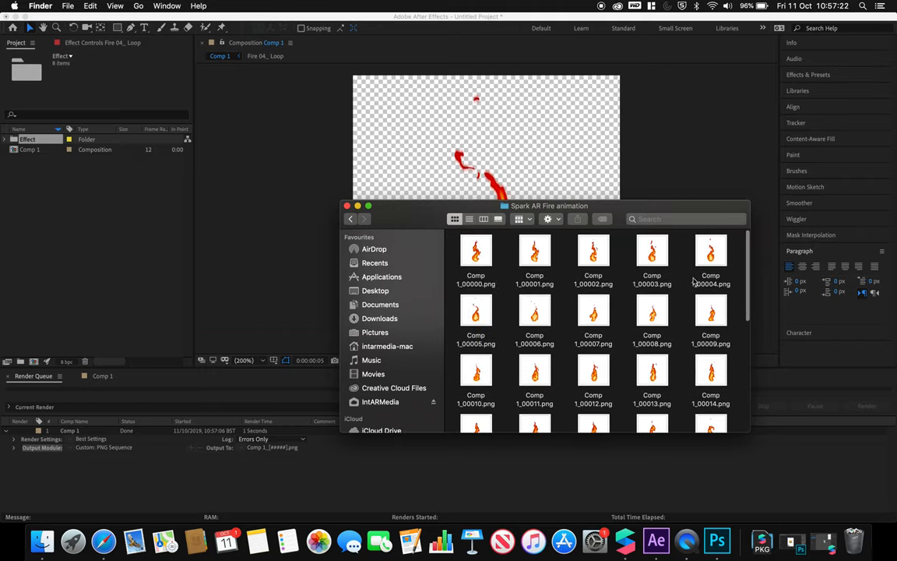
{"action": "scroll", "scroll_direction": "down", "scroll_amount": 3}
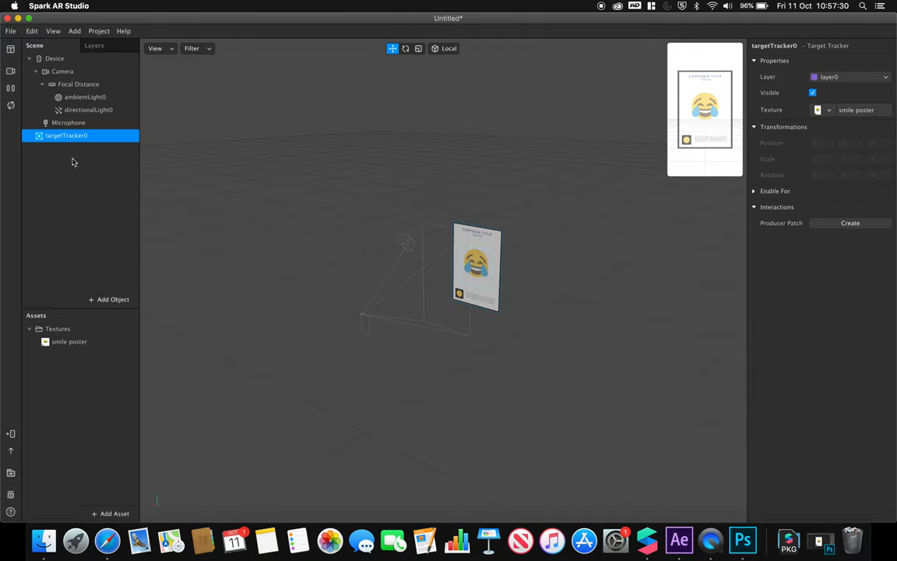
{"action": "mouse_move", "coordinate": [99, 157]}
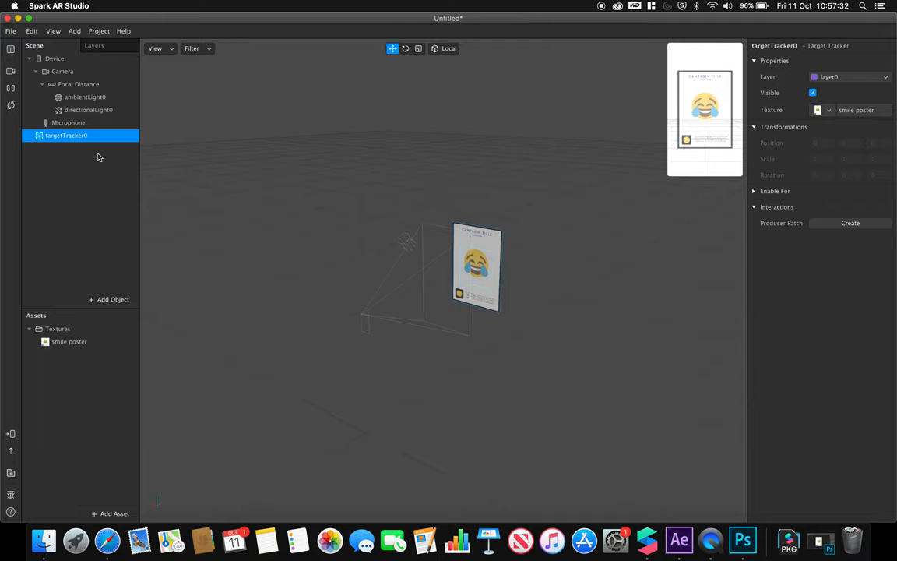
{"action": "left_click", "coordinate": [109, 299]}
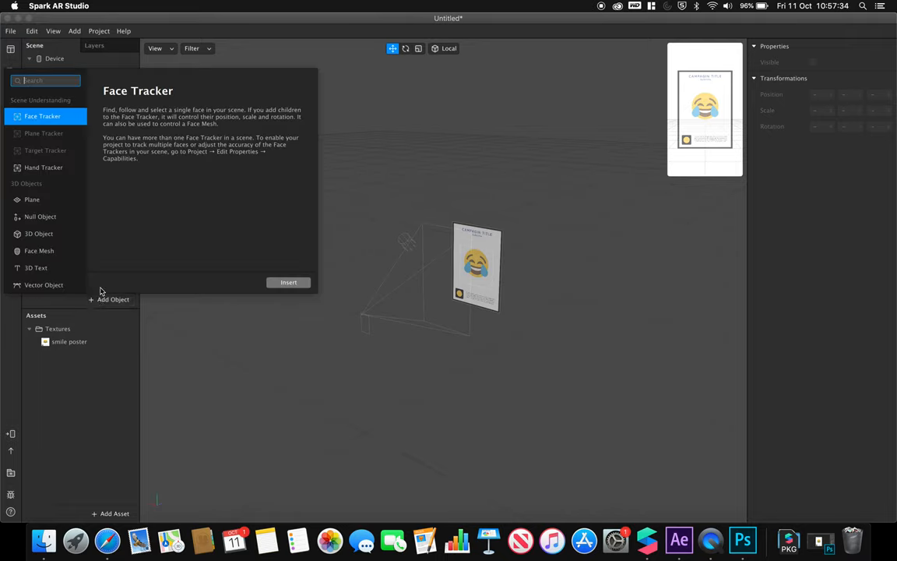
{"action": "mouse_move", "coordinate": [89, 372]}
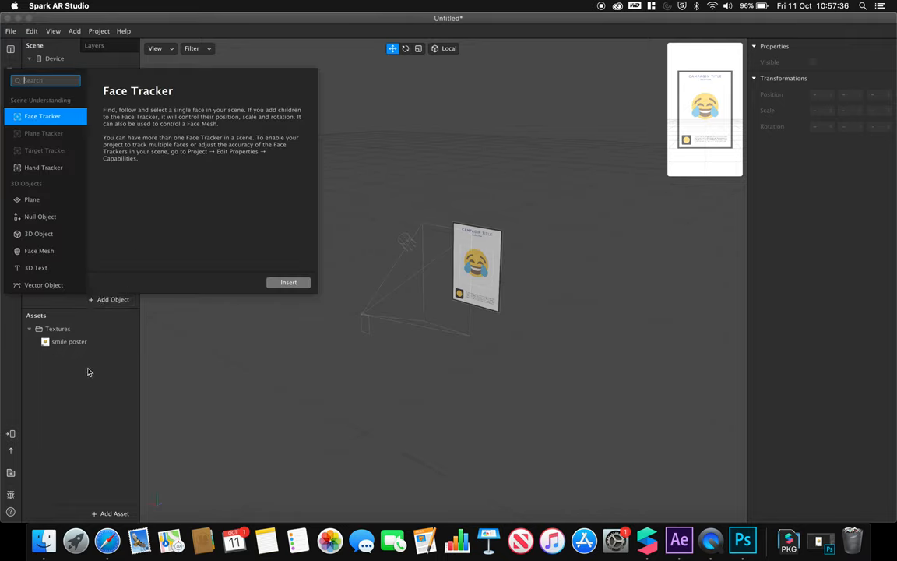
{"action": "left_click", "coordinate": [288, 282]}
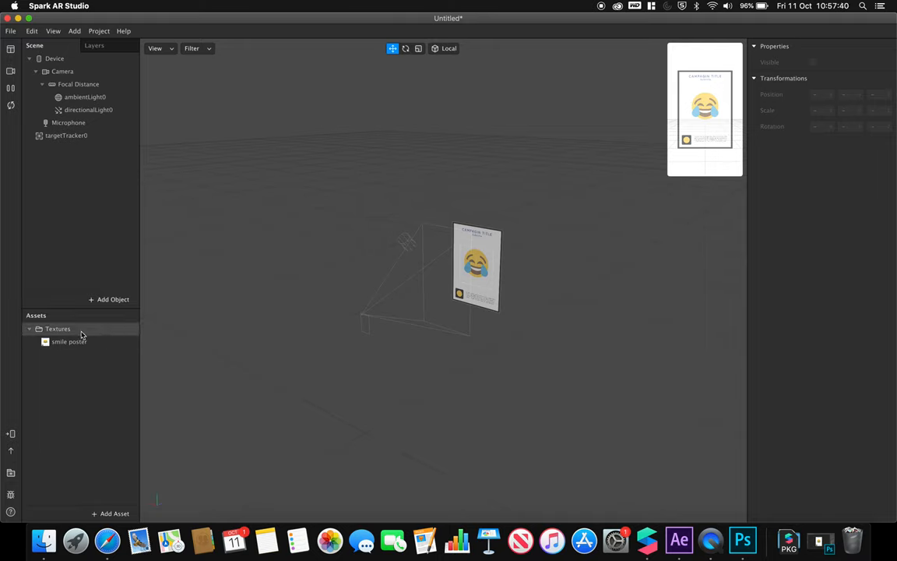
{"action": "left_click", "coordinate": [69, 341]}
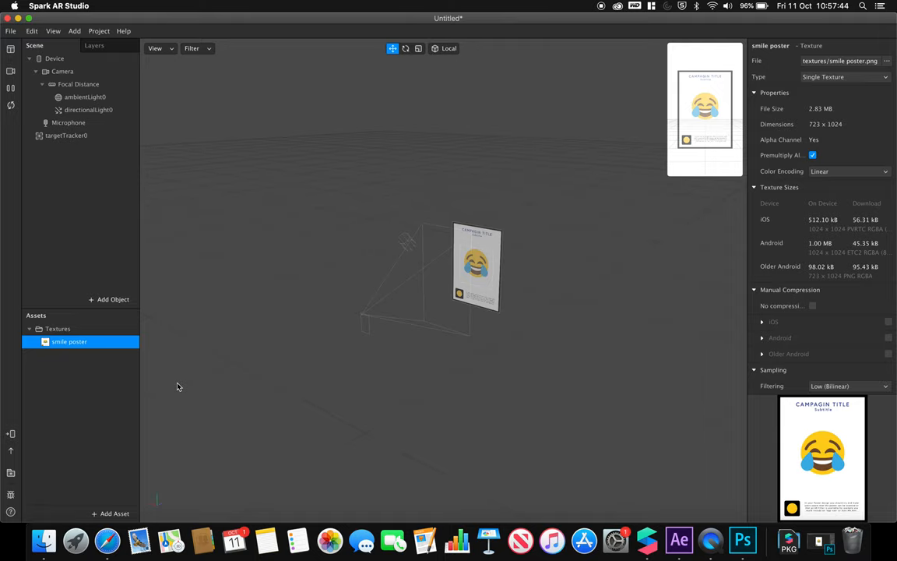
{"action": "left_click", "coordinate": [84, 393]}
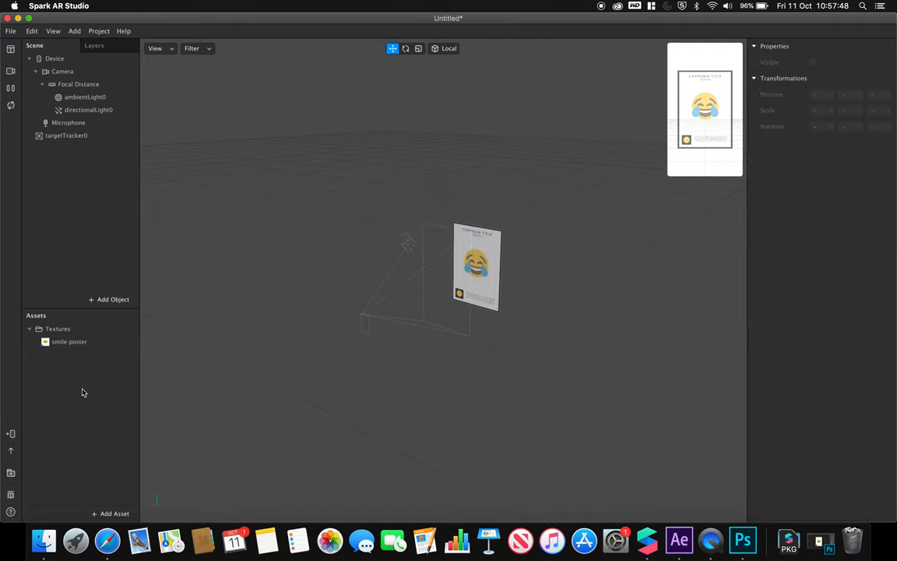
{"action": "left_click", "coordinate": [68, 342]}
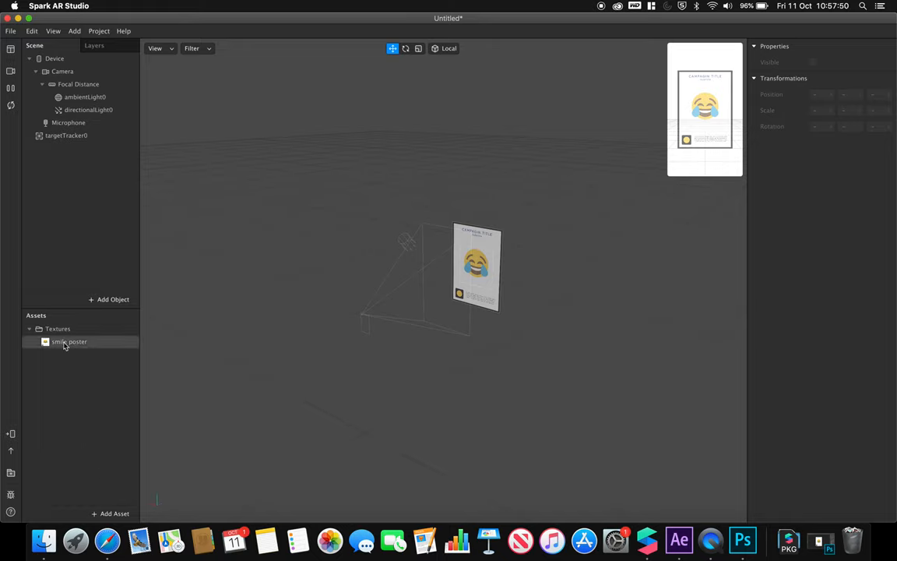
- Add an animation sequence asset and import all Comp 1 PNG frames from Spark AR Fire animation
{"action": "left_click", "coordinate": [110, 513]}
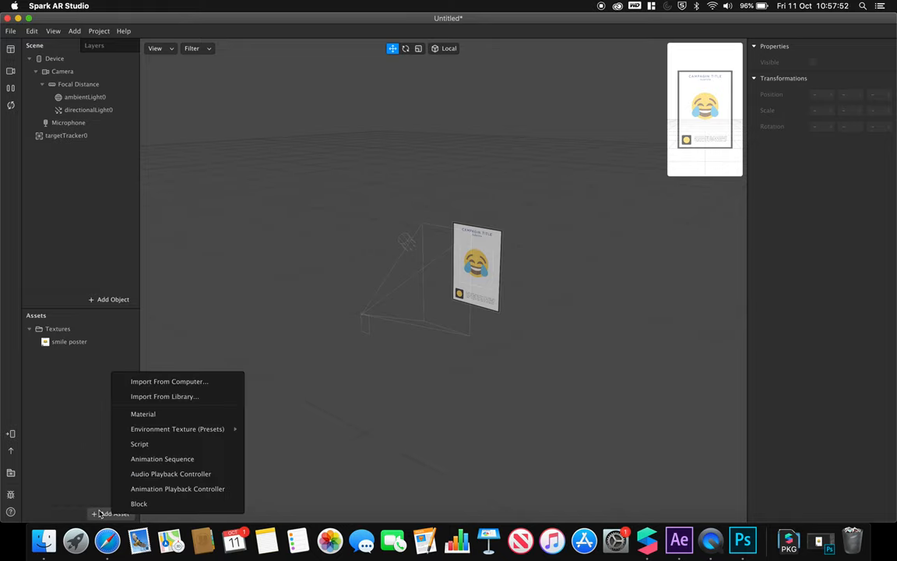
{"action": "mouse_move", "coordinate": [178, 457]}
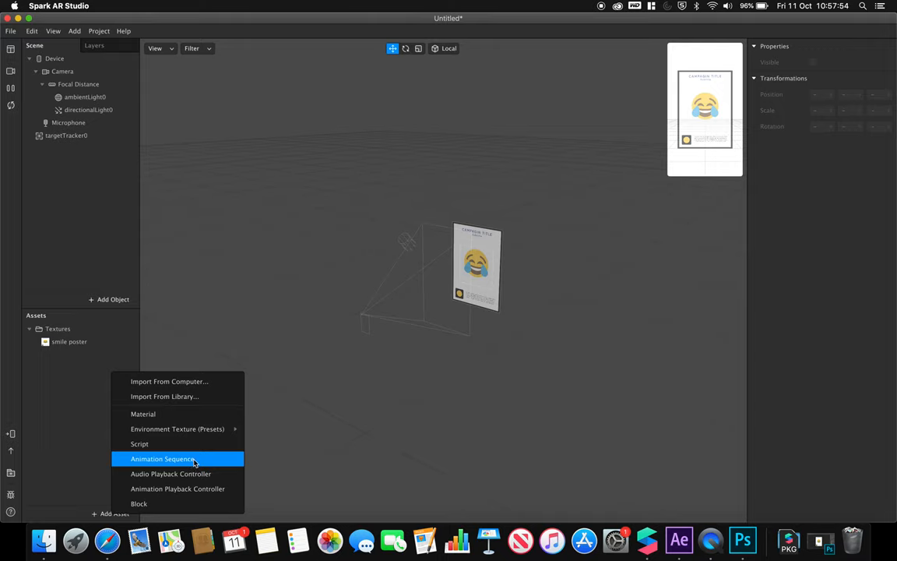
{"action": "left_click", "coordinate": [162, 457]}
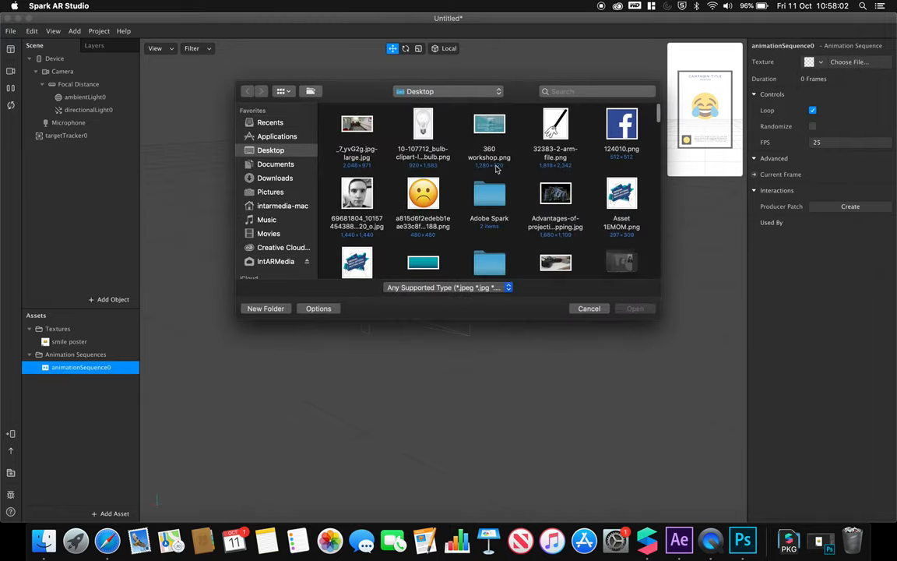
{"action": "scroll", "scroll_direction": "down", "scroll_amount": 3}
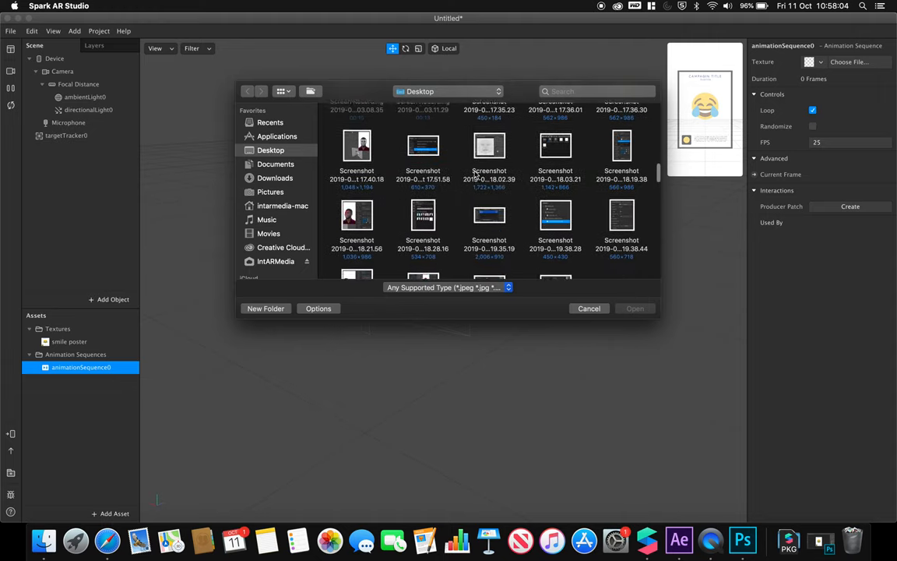
{"action": "scroll", "scroll_direction": "down", "scroll_amount": 3}
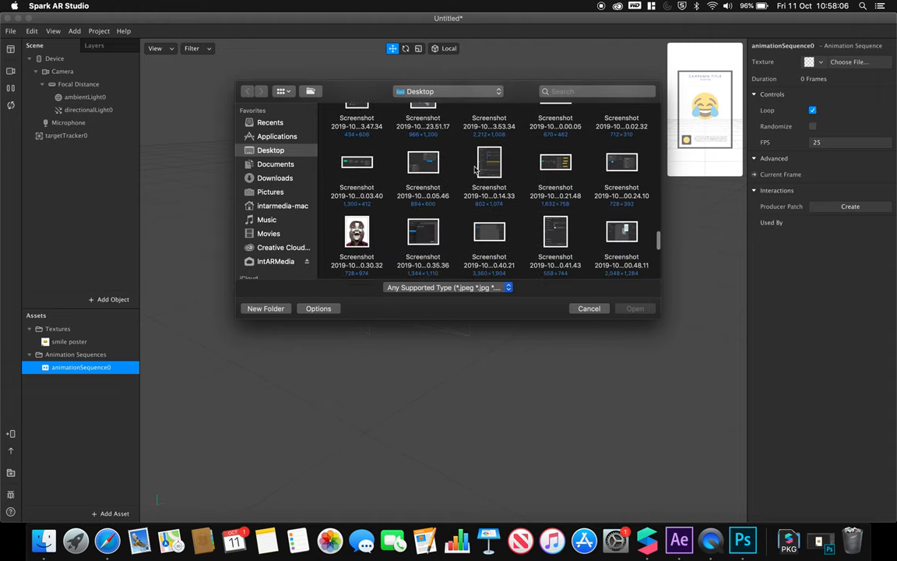
{"action": "left_click", "coordinate": [423, 196]}
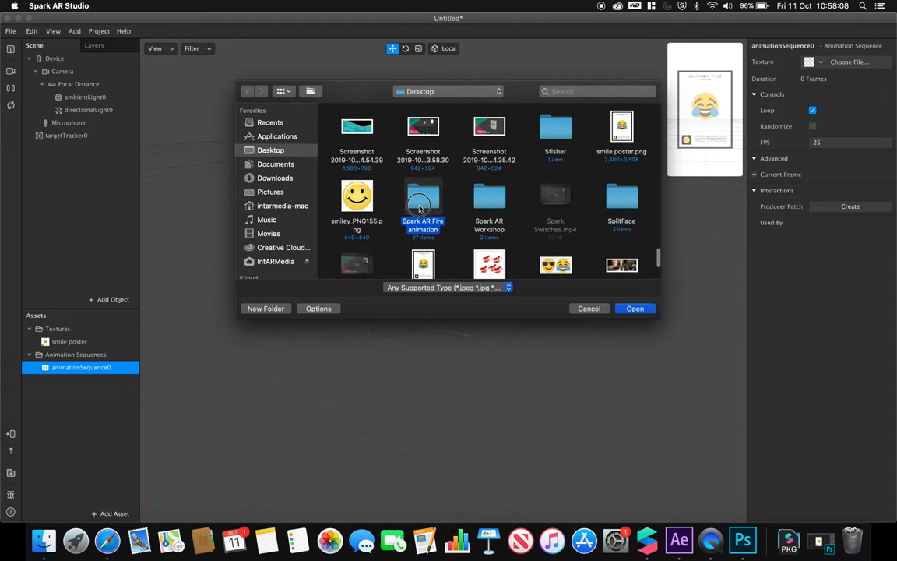
{"action": "double_click", "coordinate": [422, 196]}
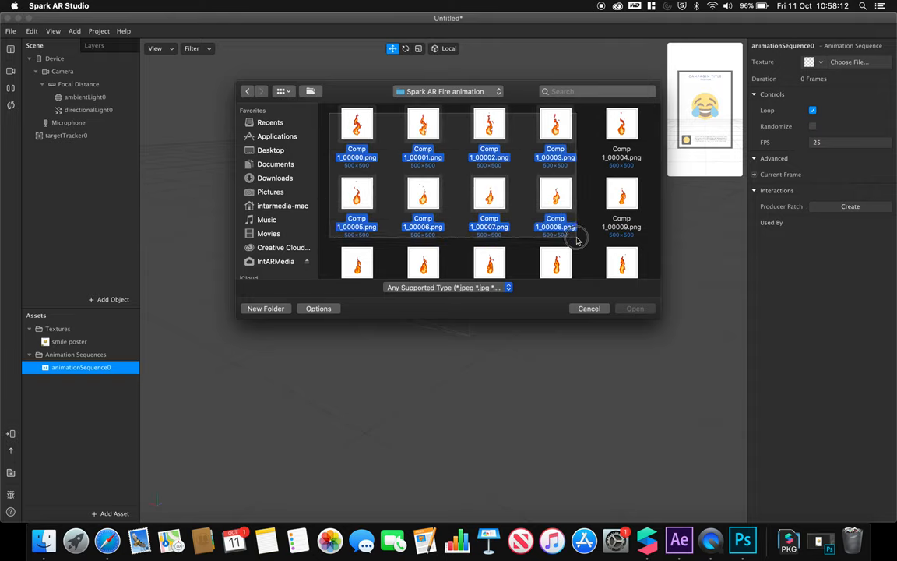
{"action": "scroll", "scroll_direction": "down", "scroll_amount": 3}
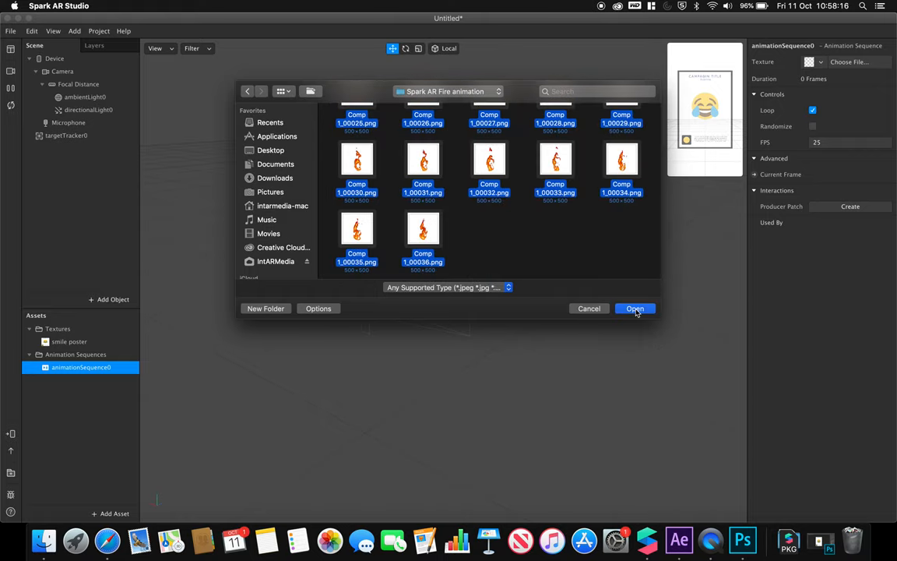
{"action": "left_click", "coordinate": [634, 308]}
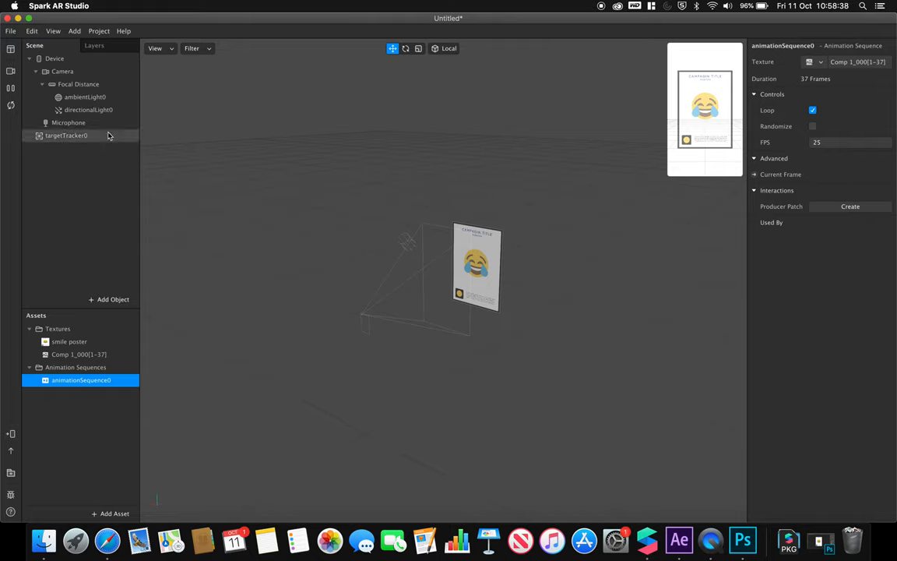
- Add plane0 under targetTracker0 and scale it to about 1.81 over the emoji
{"action": "right_click", "coordinate": [67, 135]}
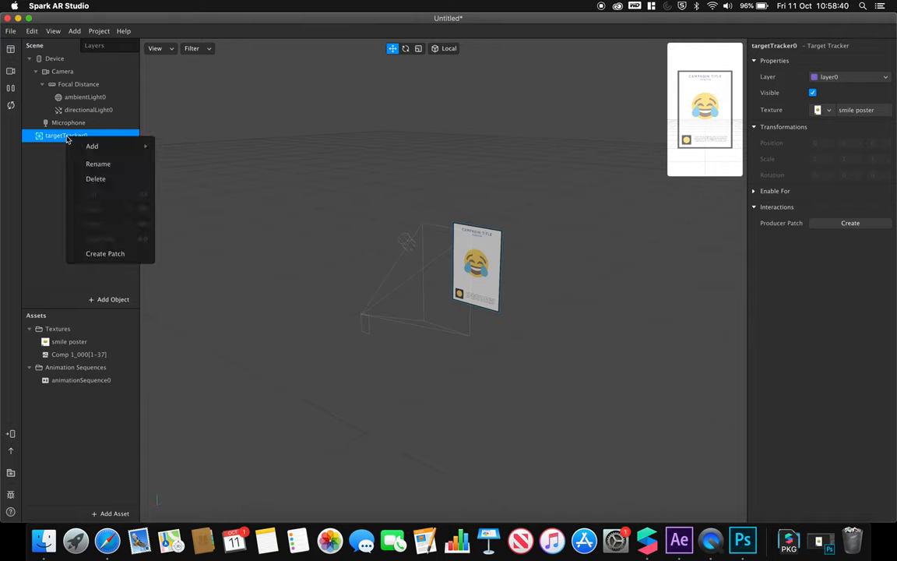
{"action": "mouse_move", "coordinate": [66, 139]}
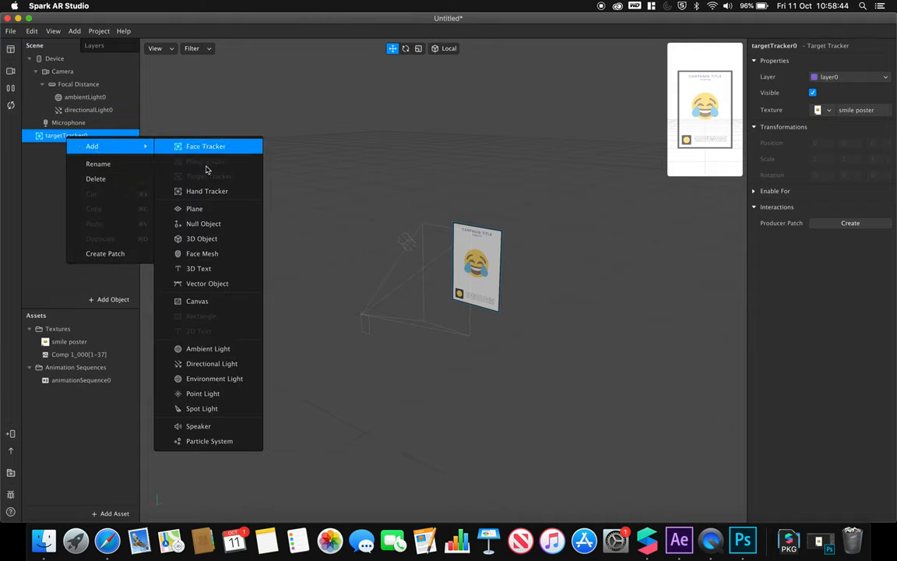
{"action": "left_click", "coordinate": [194, 208]}
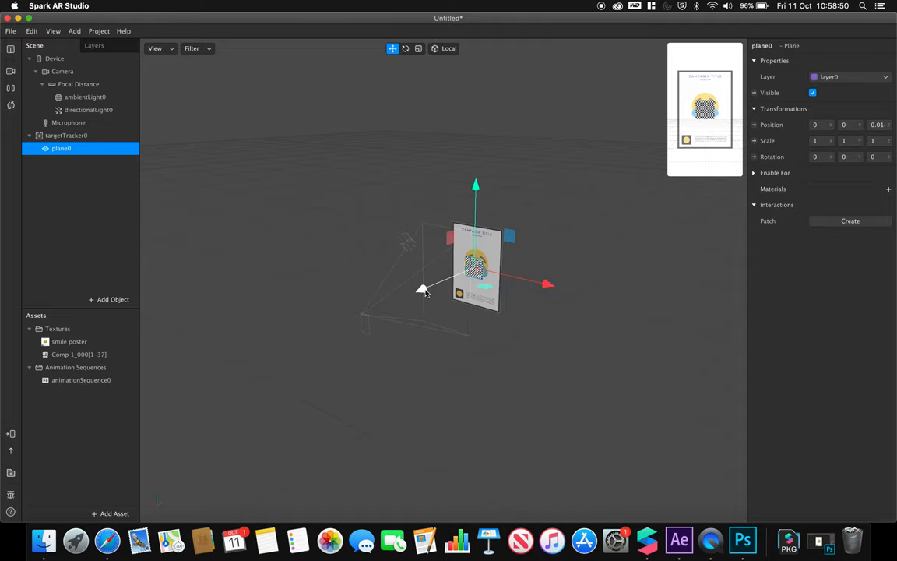
{"action": "left_click", "coordinate": [418, 49]}
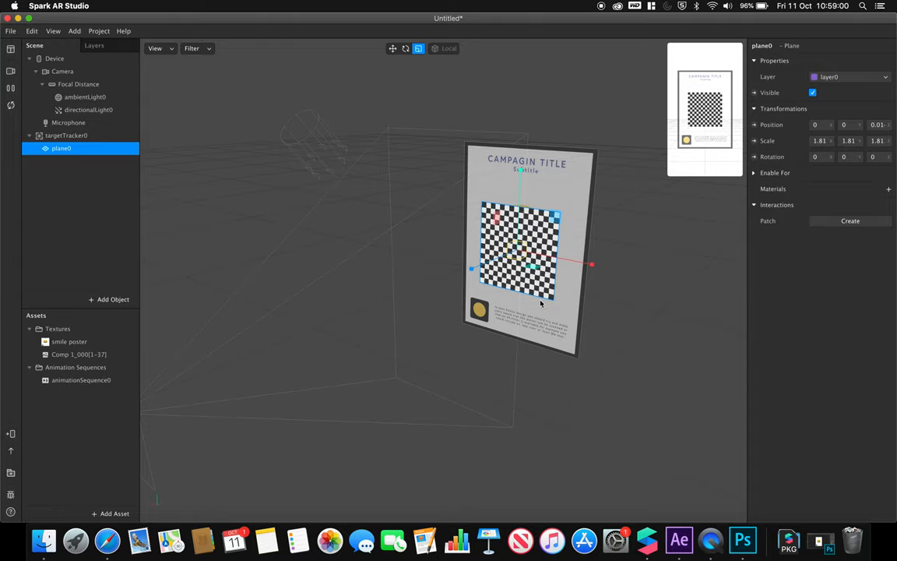
{"action": "mouse_move", "coordinate": [144, 172]}
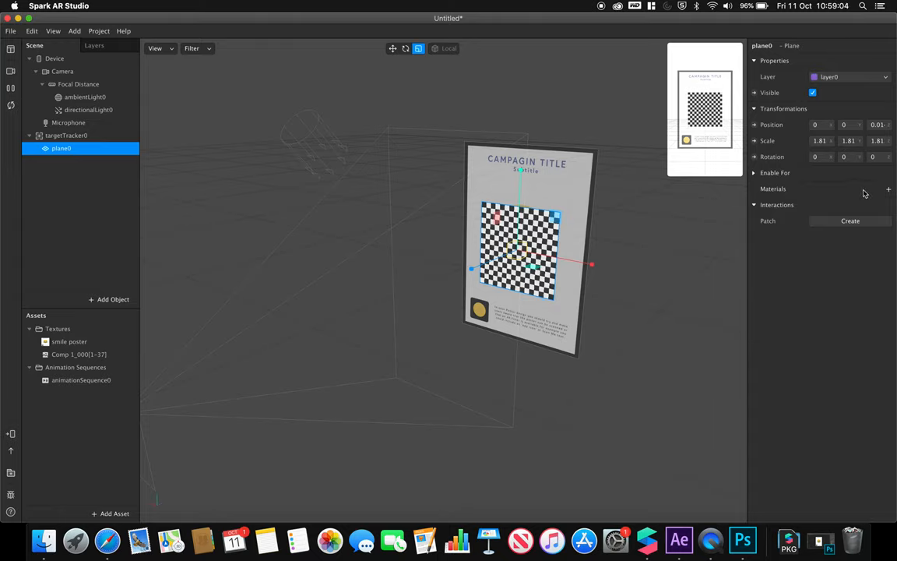
- Create material0 with animationSequence0 as its diffuse texture and Alpha Test enabled
{"action": "left_click", "coordinate": [889, 189]}
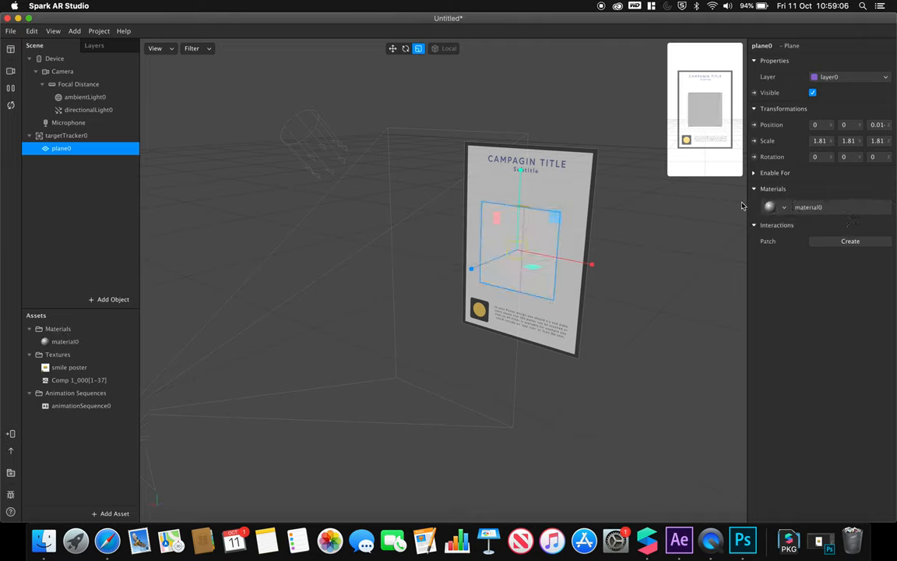
{"action": "left_click", "coordinate": [65, 341]}
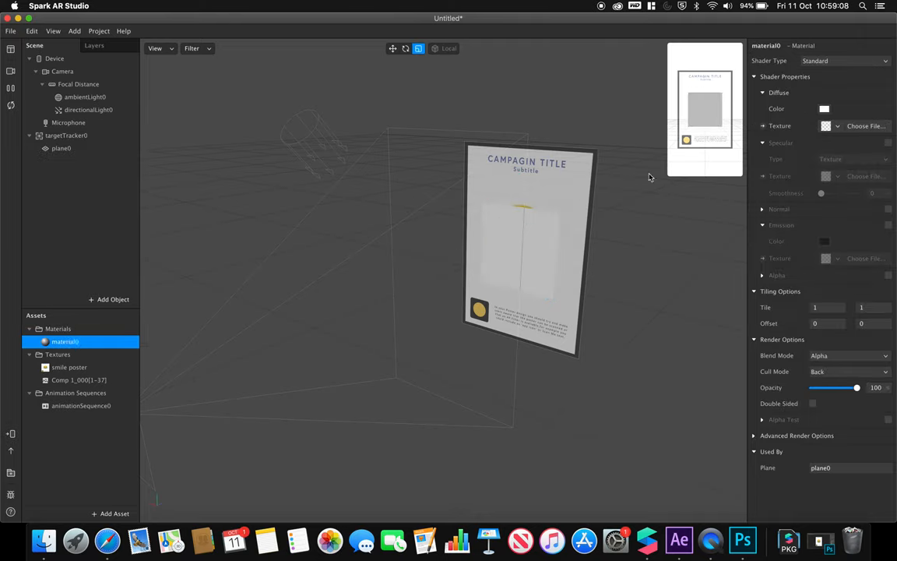
{"action": "left_click", "coordinate": [837, 126]}
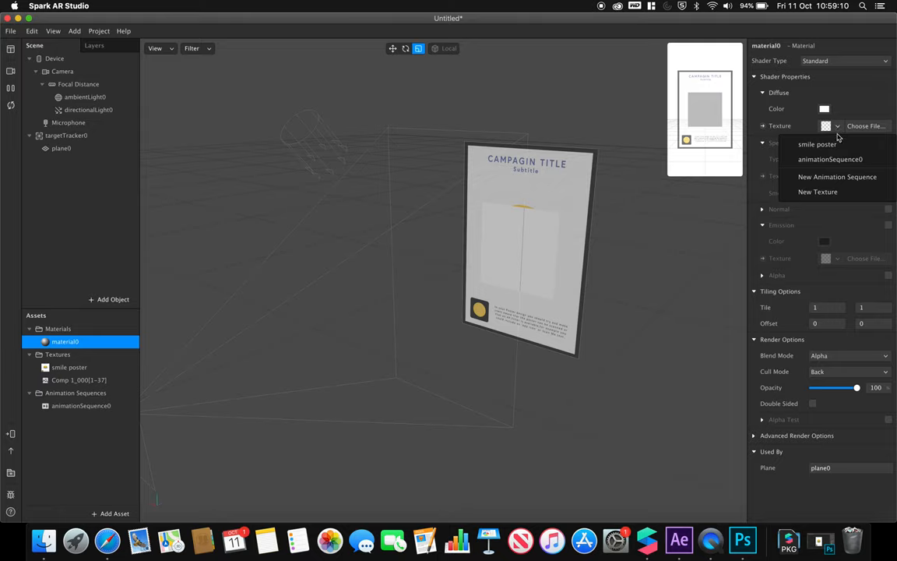
{"action": "left_click", "coordinate": [830, 159]}
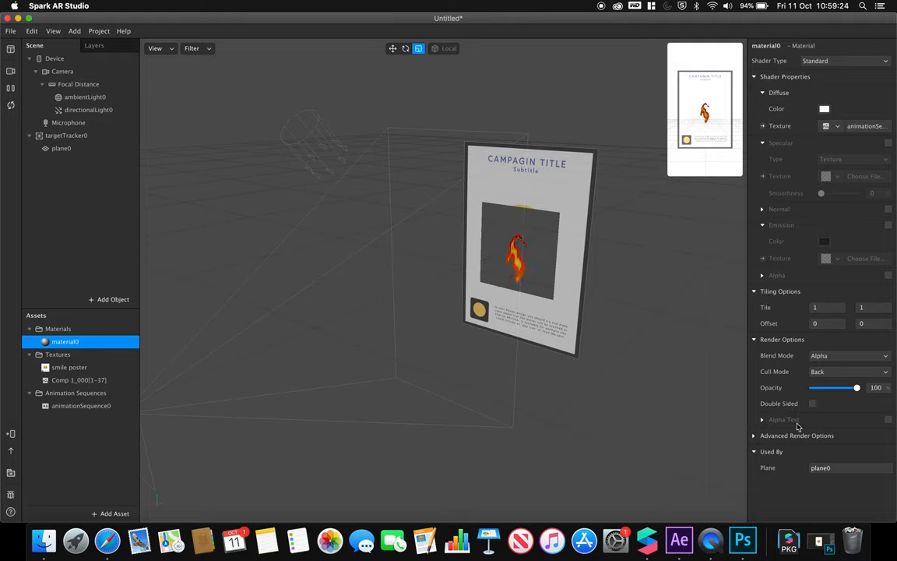
{"action": "left_click", "coordinate": [888, 419]}
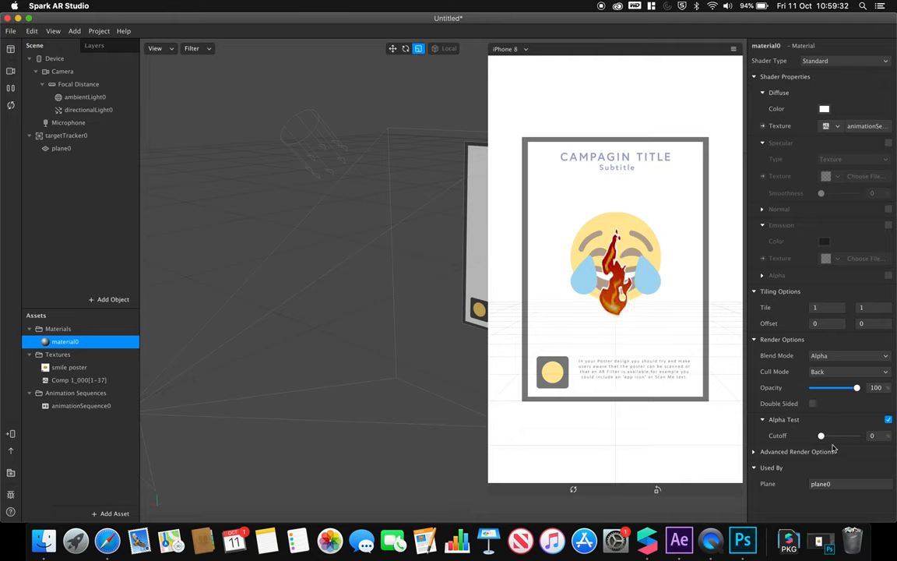
- Drag the material's Alpha Test Cutoff slider up to 25
{"action": "left_click_drag", "start_coordinate": [821, 435], "coordinate": [829, 435]}
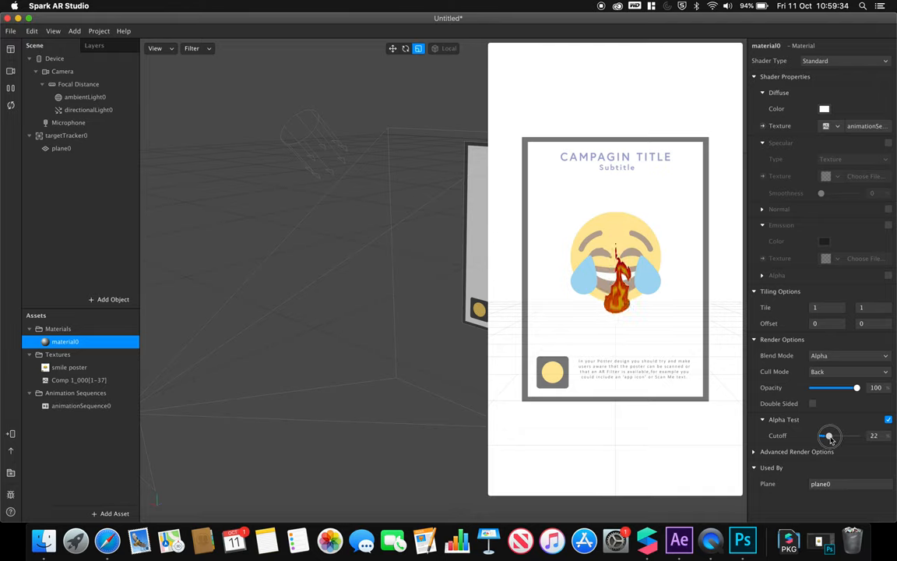
{"action": "left_click_drag", "start_coordinate": [830, 435], "coordinate": [831, 435]}
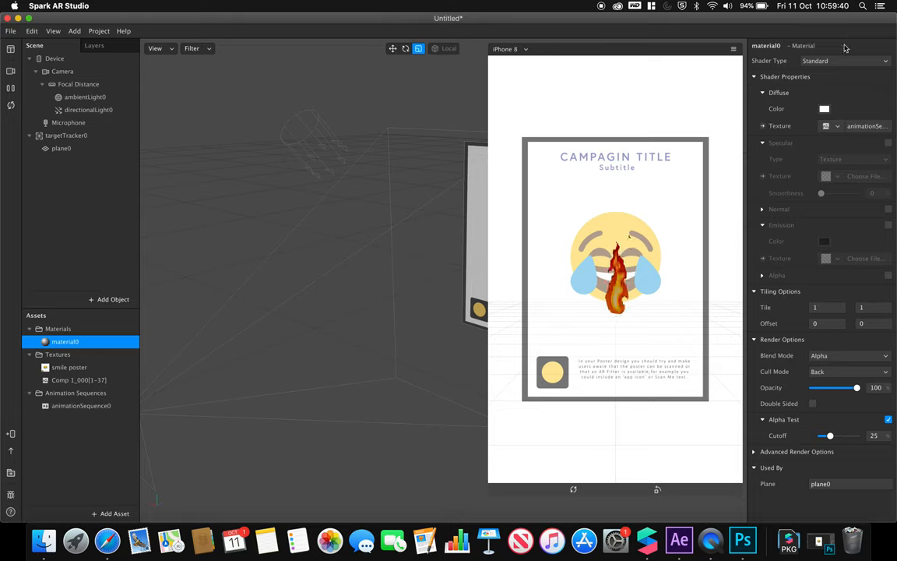
{"action": "left_click", "coordinate": [845, 61]}
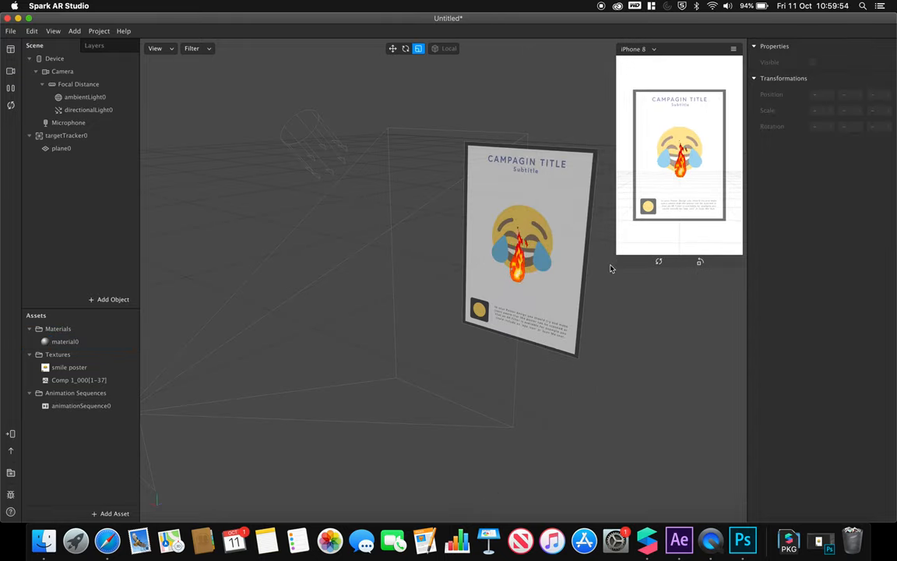
- Try the fire sequence at 60 and 12 FPS, and toggle Loop off then back on
{"action": "left_click", "coordinate": [61, 148]}
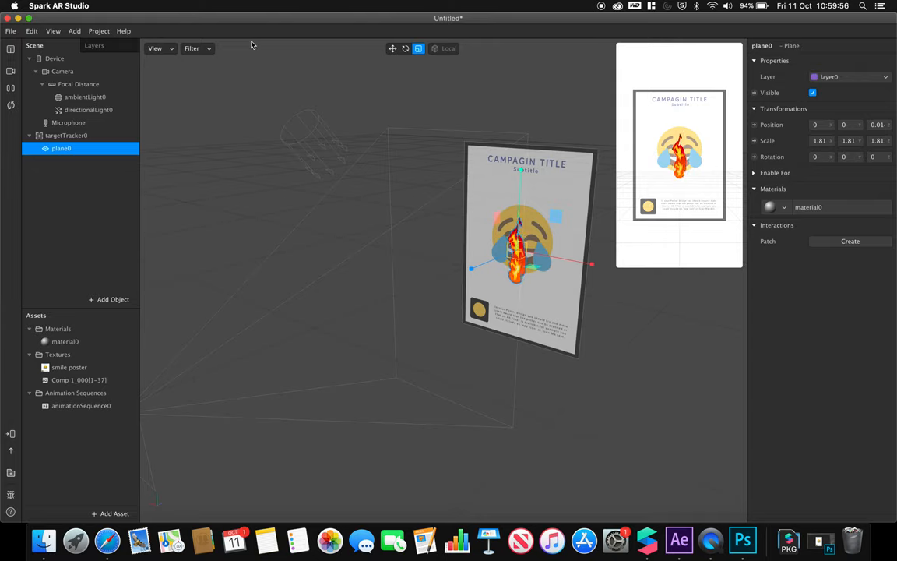
{"action": "left_click", "coordinate": [393, 48]}
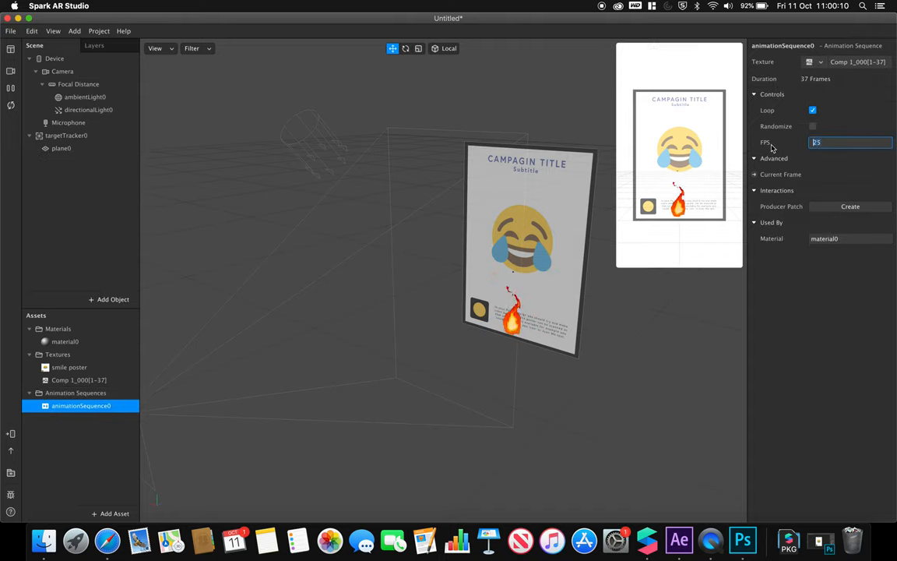
{"action": "type", "text": "60"}
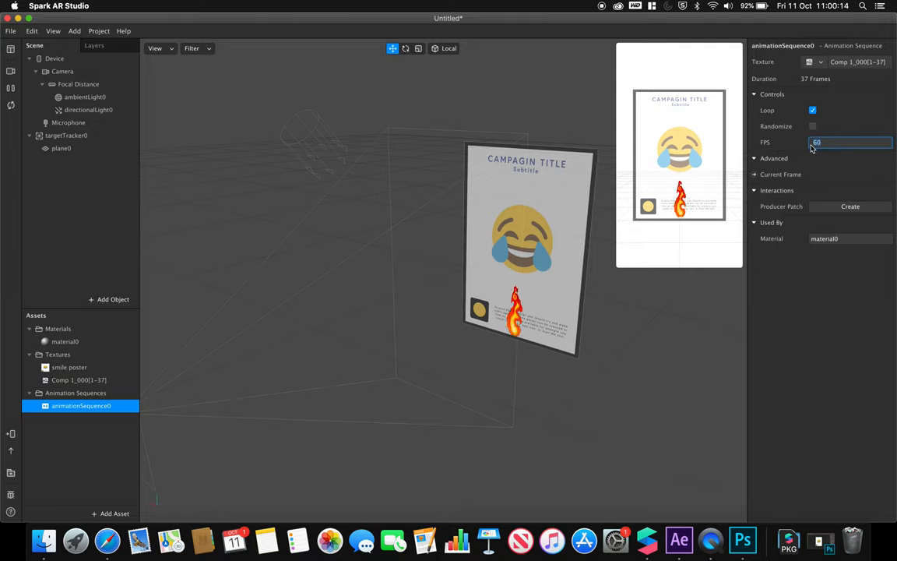
{"action": "type", "text": "12"}
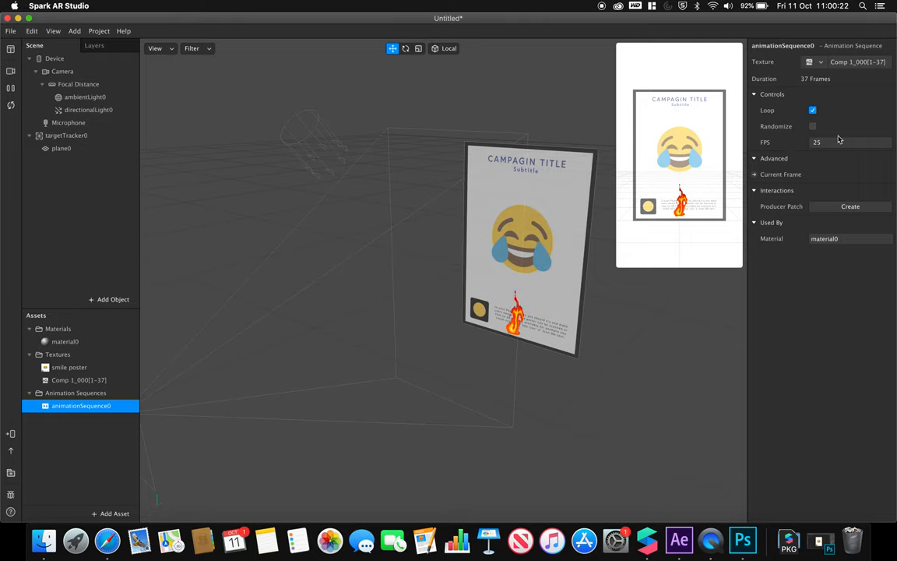
{"action": "left_click", "coordinate": [812, 110]}
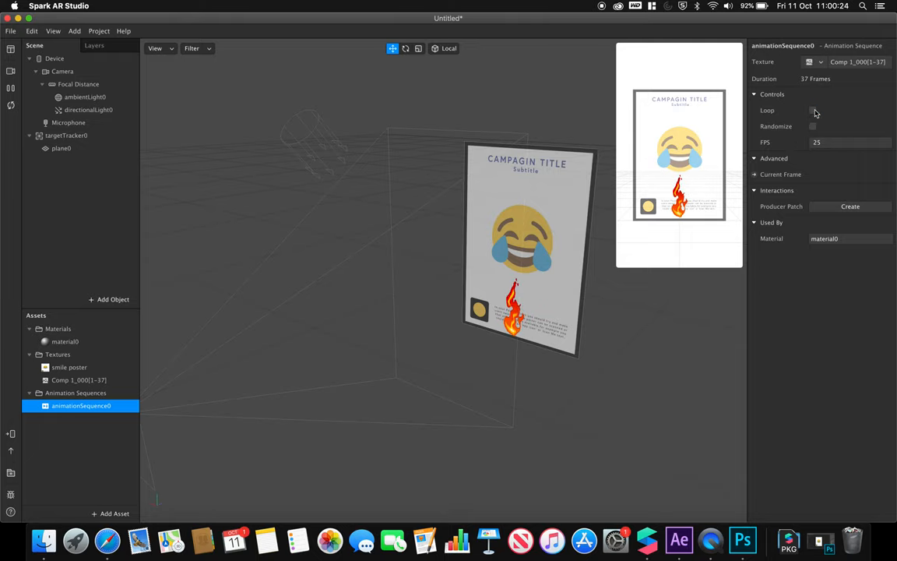
{"action": "left_click", "coordinate": [812, 110]}
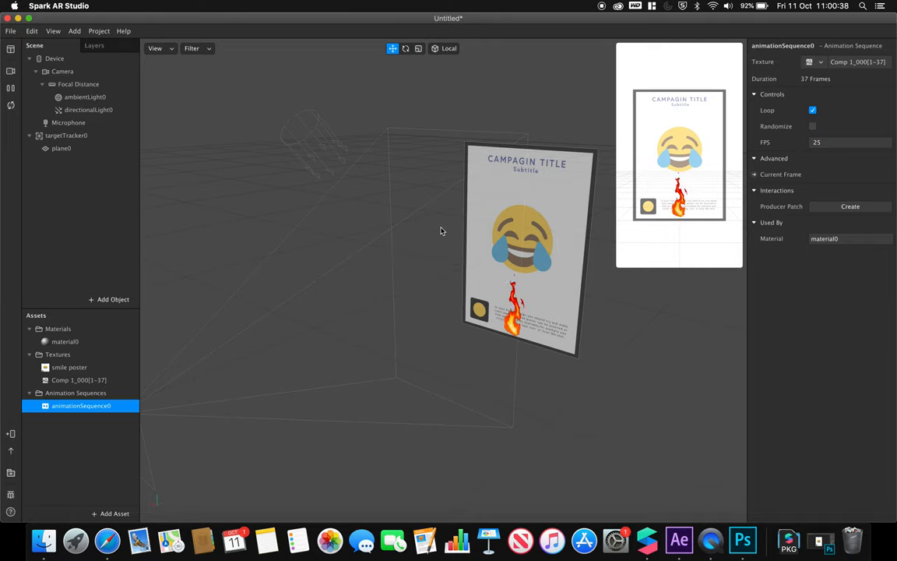
{"action": "left_click", "coordinate": [678, 539]}
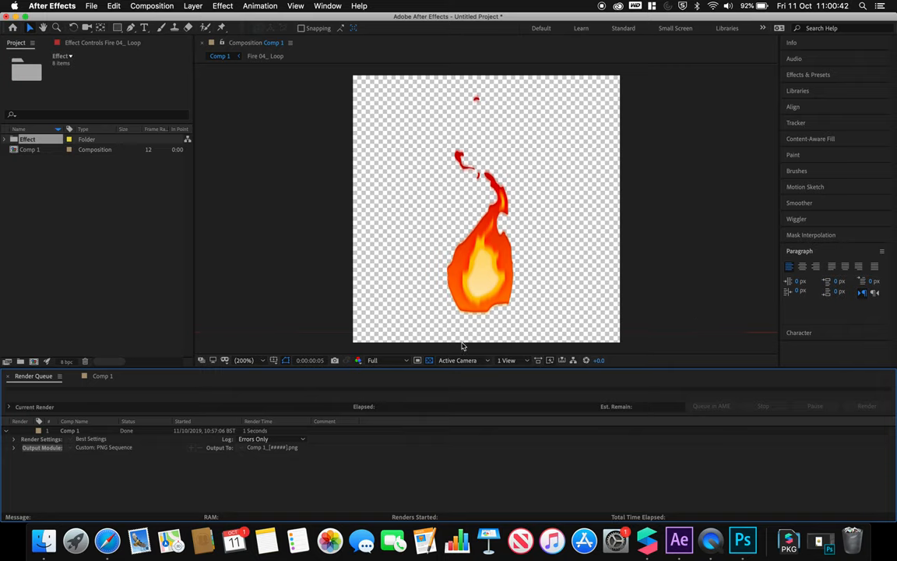
{"action": "left_click", "coordinate": [102, 376]}
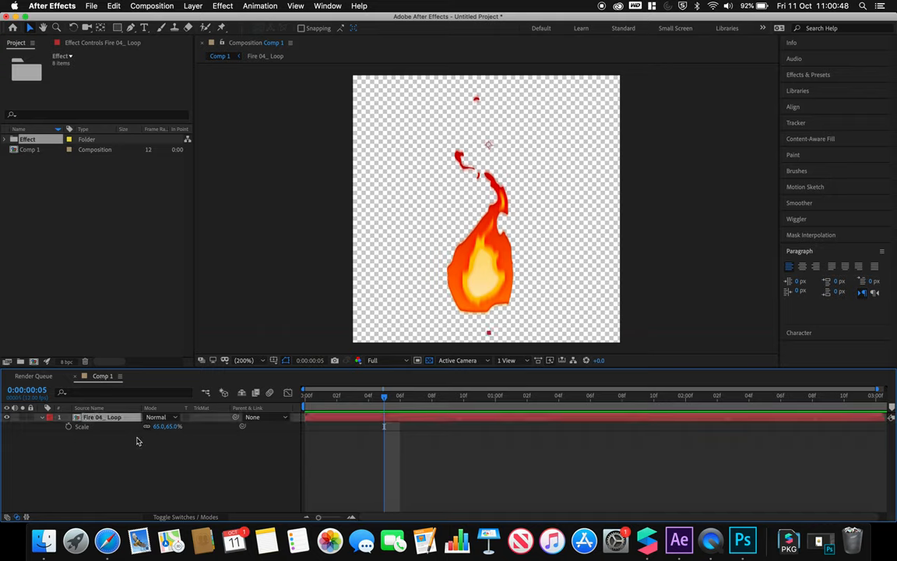
{"action": "mouse_move", "coordinate": [538, 273]}
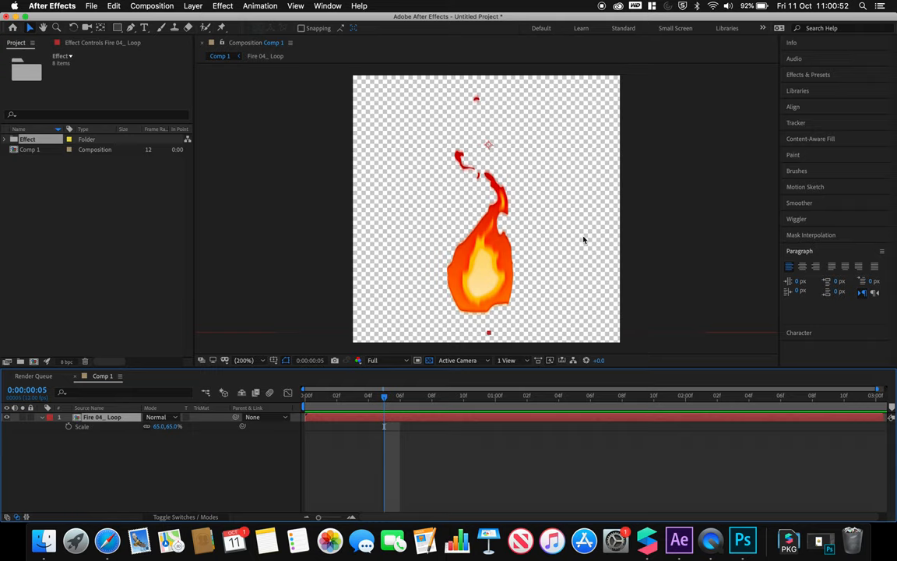
{"action": "mouse_move", "coordinate": [568, 345]}
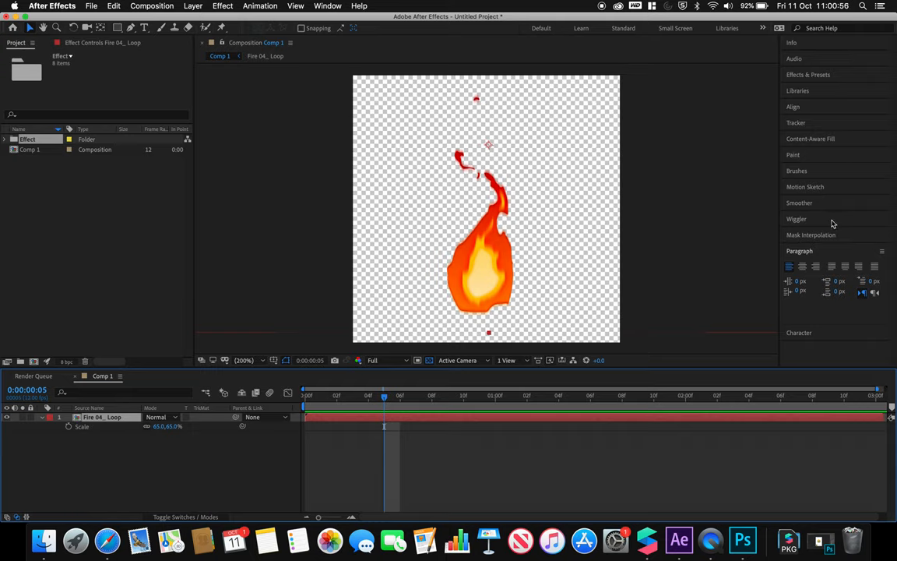
{"action": "mouse_move", "coordinate": [696, 257]}
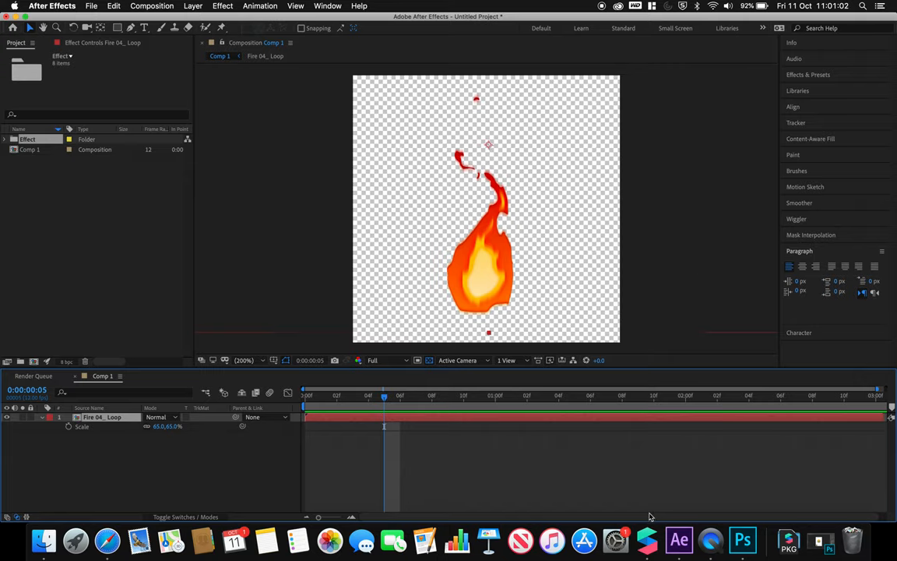
{"action": "left_click", "coordinate": [647, 539]}
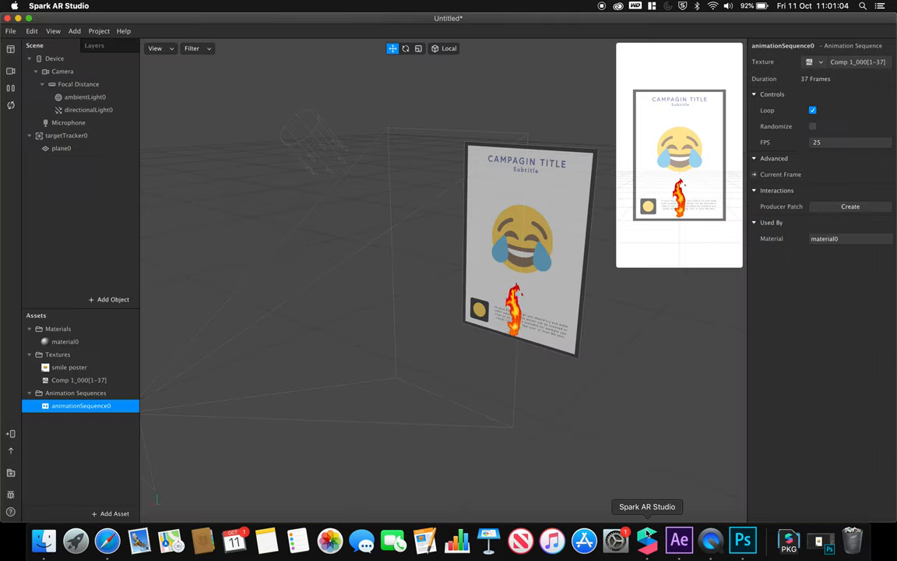